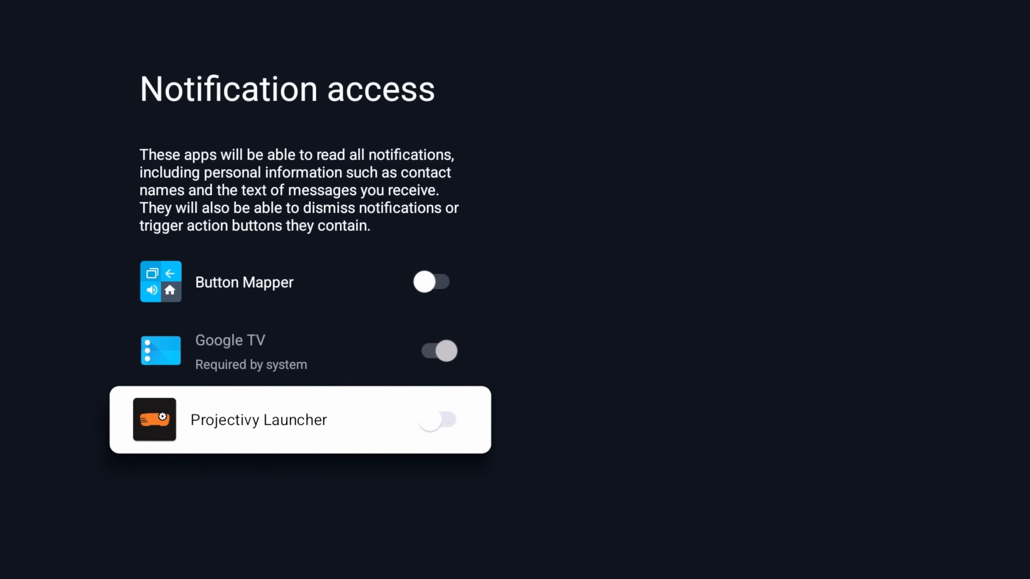
Allow Projectivy notification access and finish onboarding via Get Started.
left_click(441, 420)
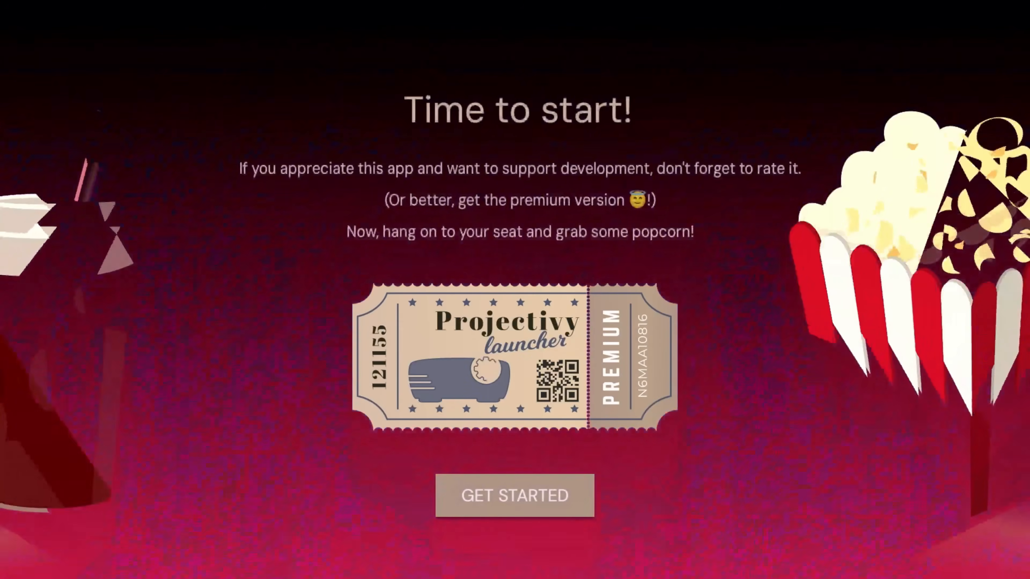
left_click(515, 495)
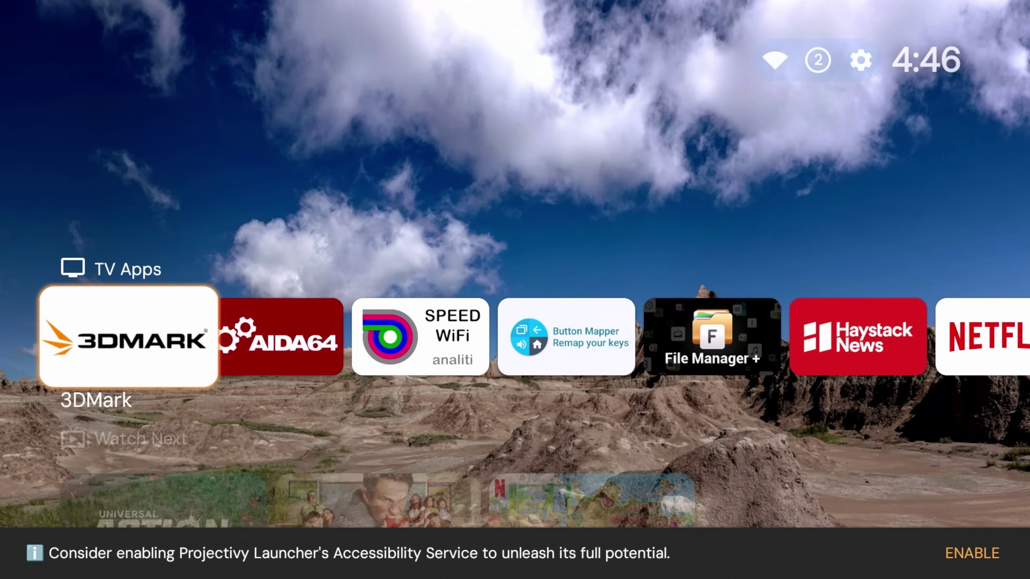
Move down past TV Apps and Watch Next to the Applications row with Install 3rd party apps.
scroll("down", 3)
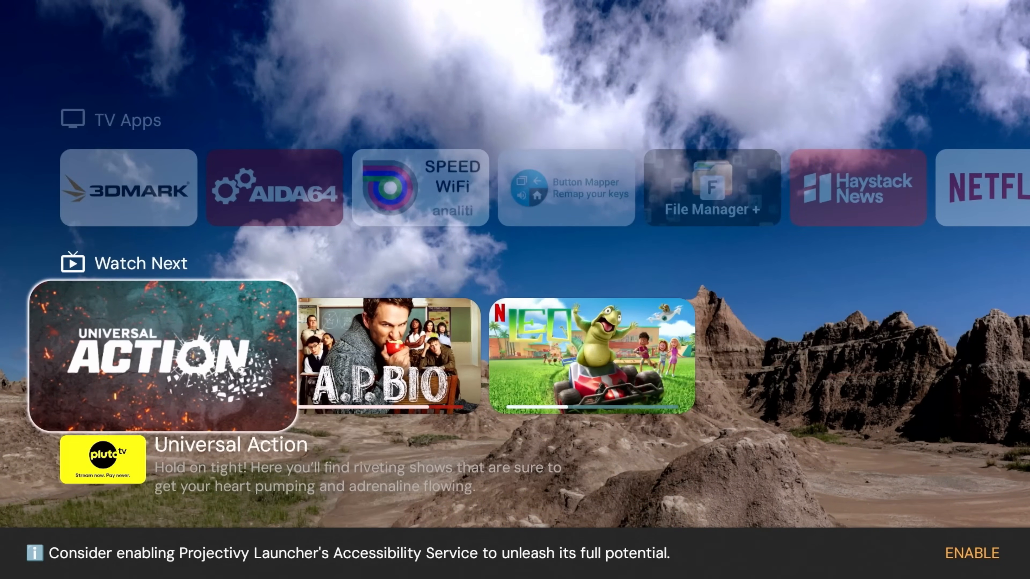
left_click(972, 553)
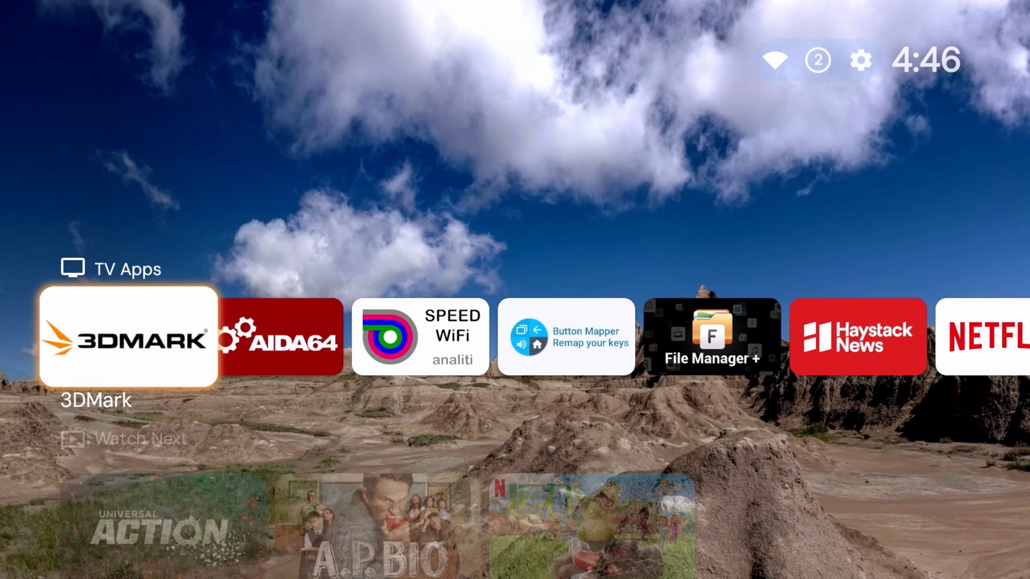
scroll("right", 3)
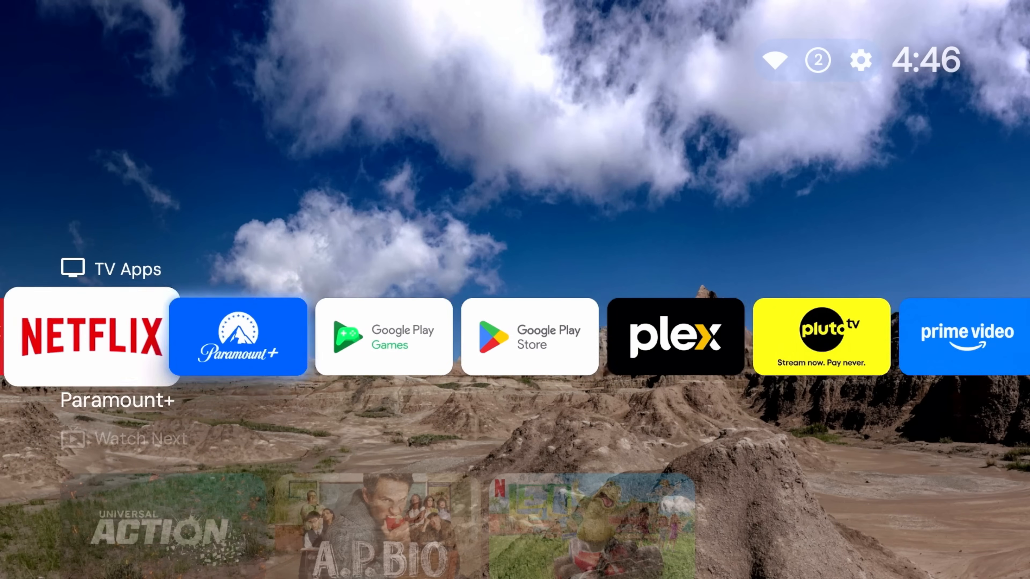
scroll("right", 3)
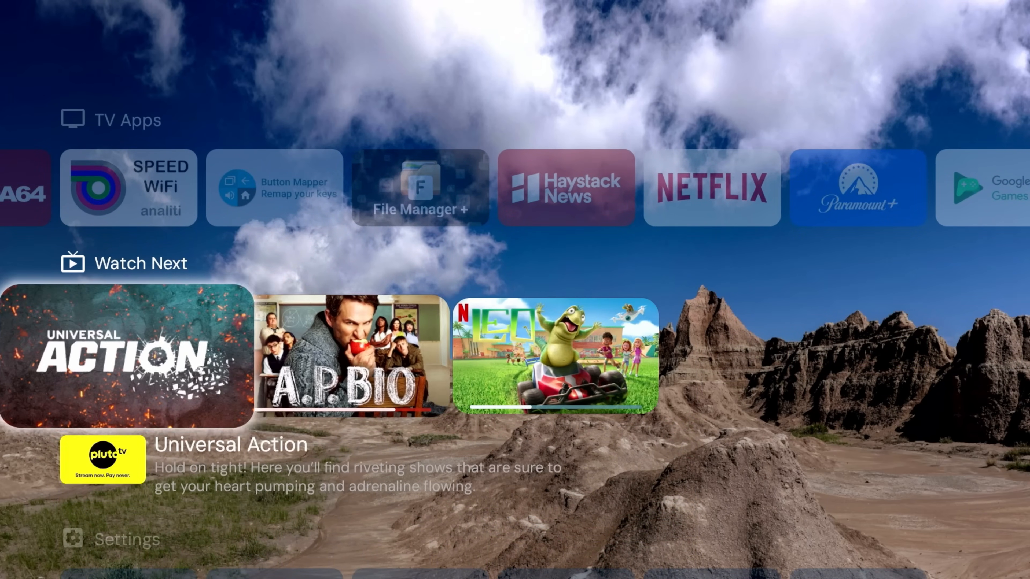
scroll("down", 3)
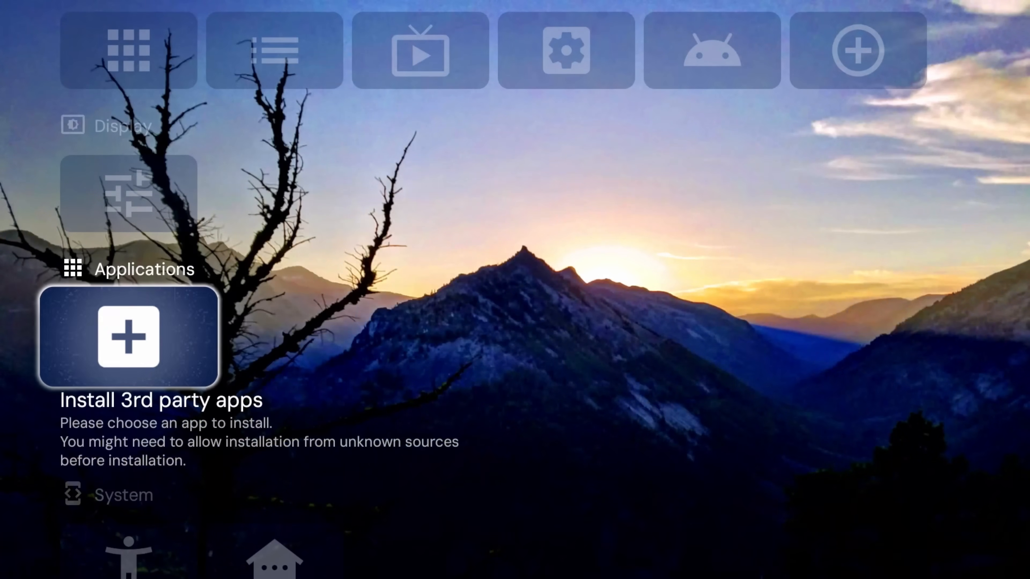
Browse the Install 3rd party apps list, then return to the System row with Google SmartHome.
left_click(129, 337)
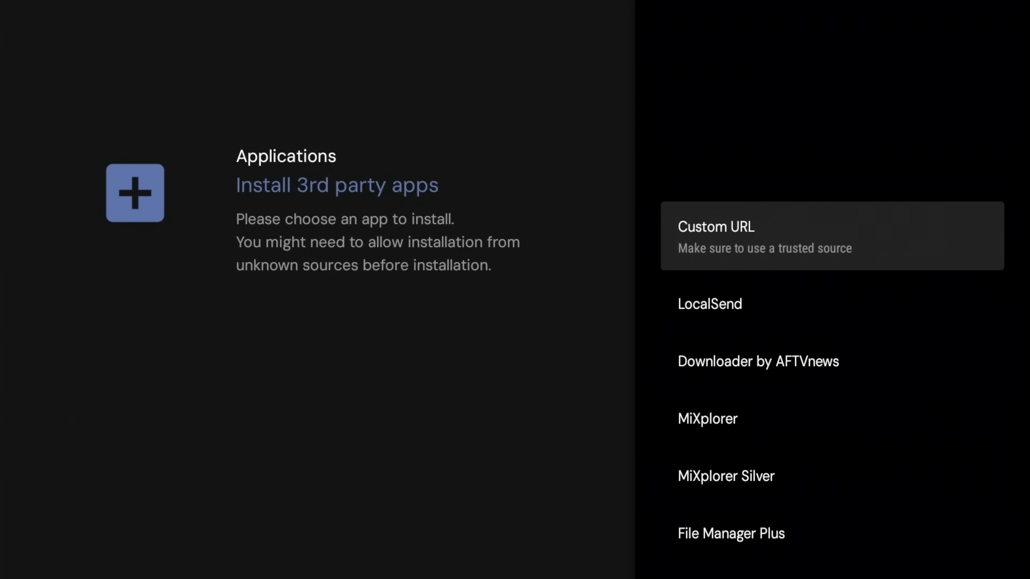
scroll("down", 3)
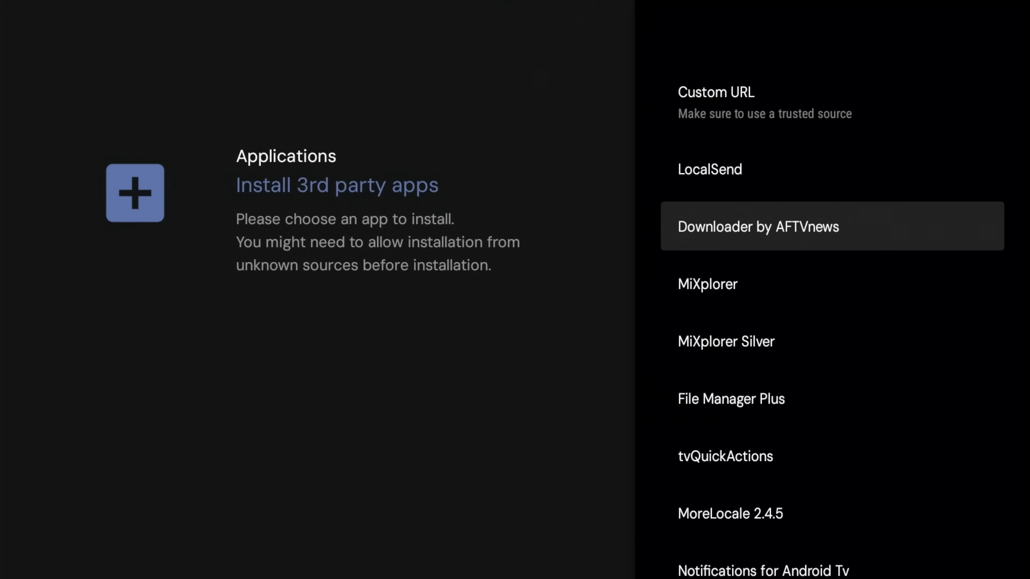
scroll("down", 3)
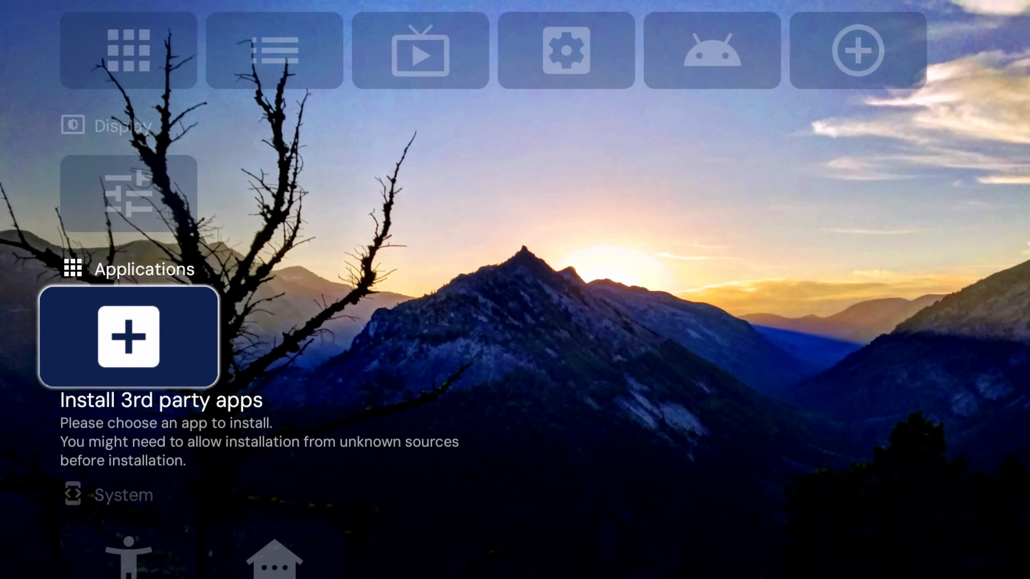
scroll("down", 3)
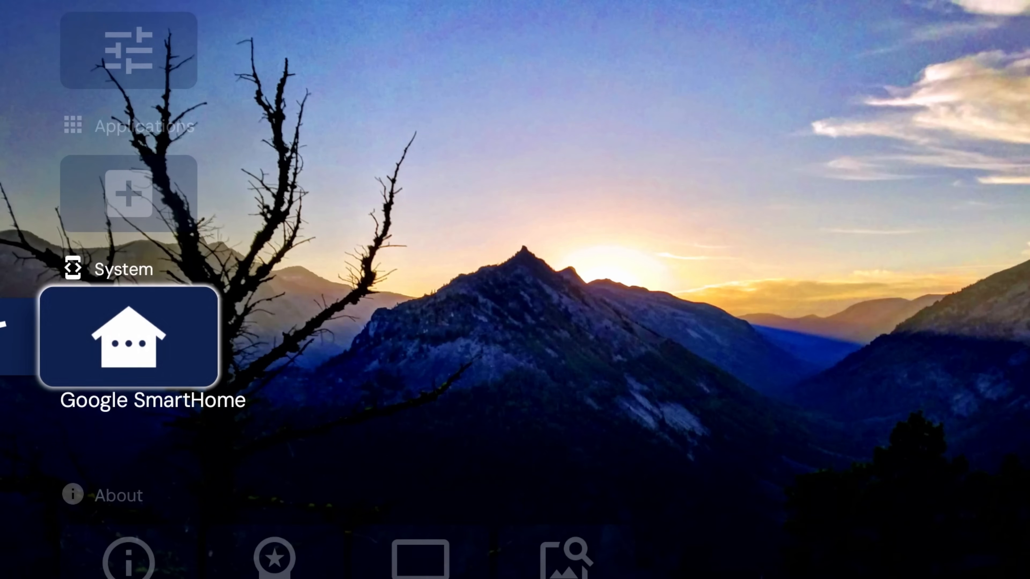
Bring up the TV Apps category's options panel from the home screen.
left_click(129, 339)
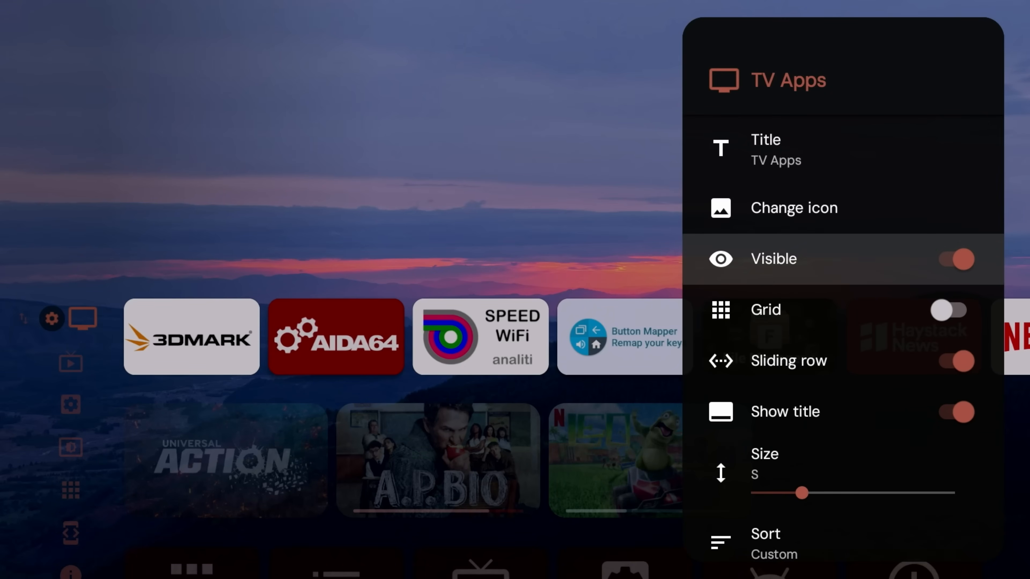
Keep TV Apps visible, switch it to a grid with medium-size cards, and close the options.
left_click(948, 258)
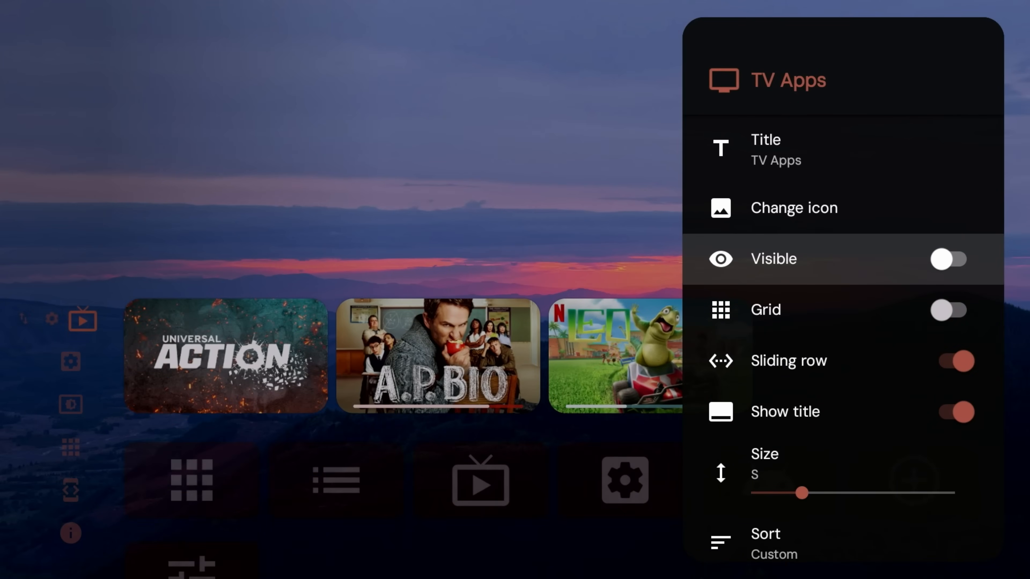
left_click(948, 258)
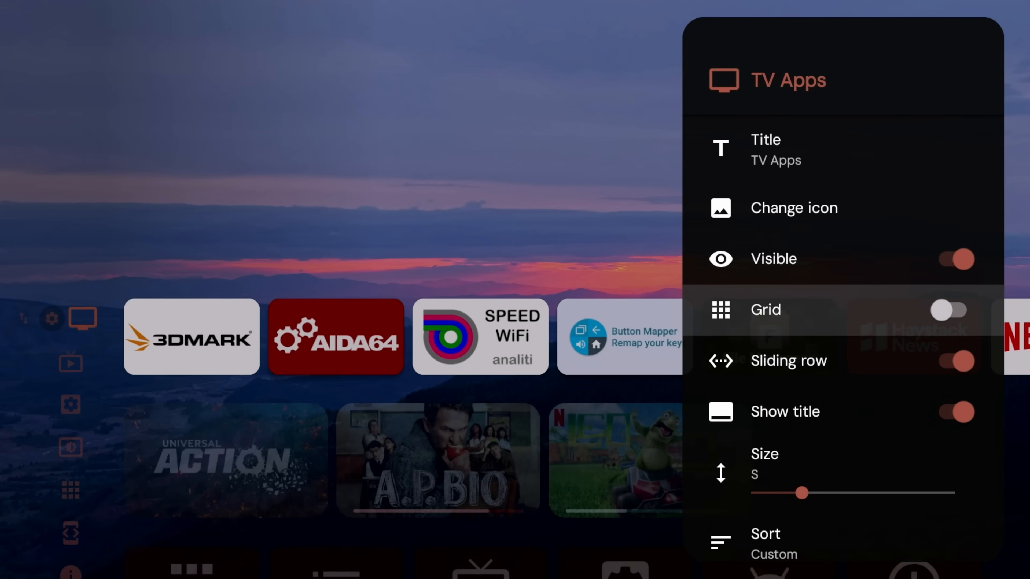
left_click(948, 310)
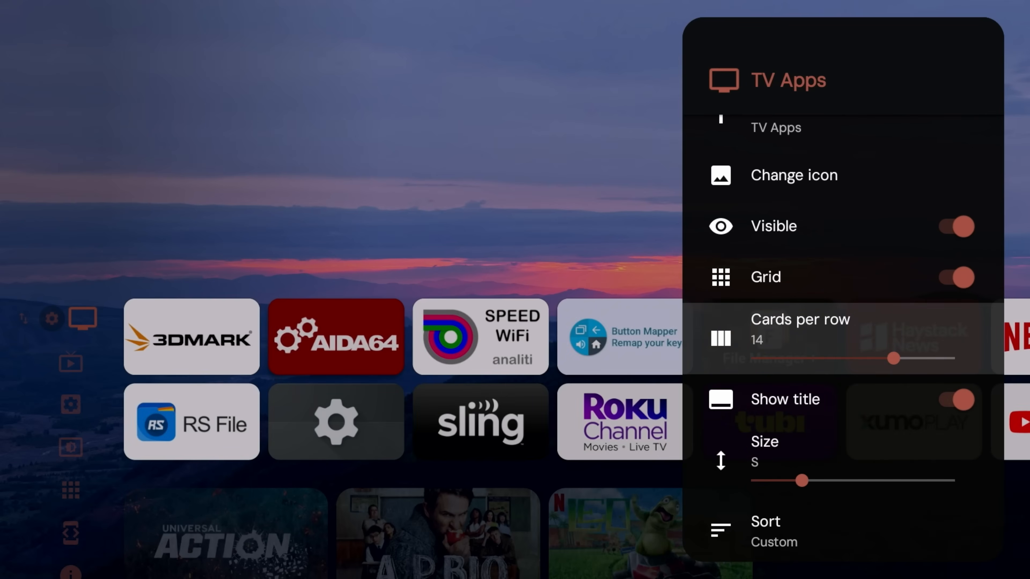
scroll("down", 3)
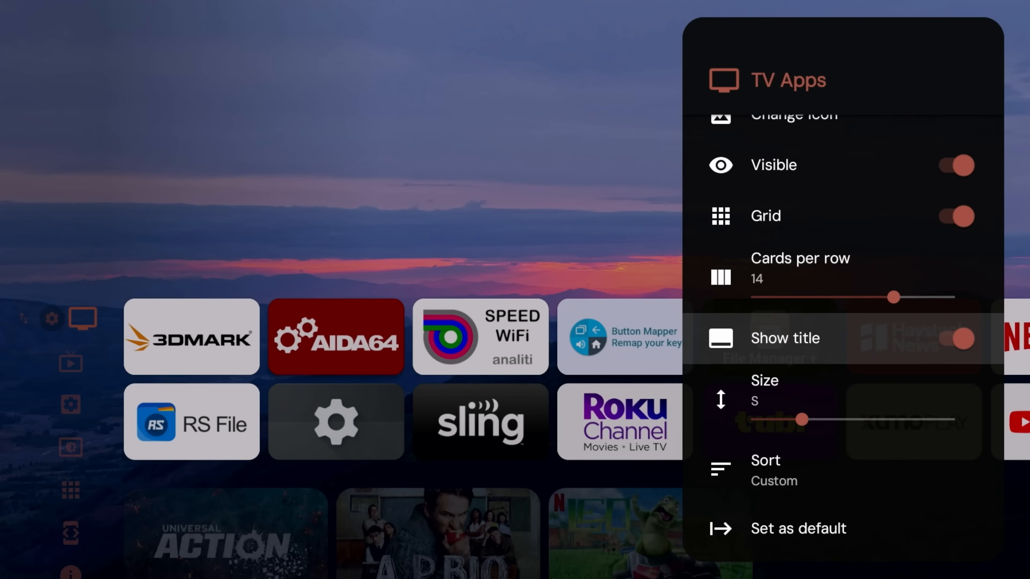
left_click(948, 339)
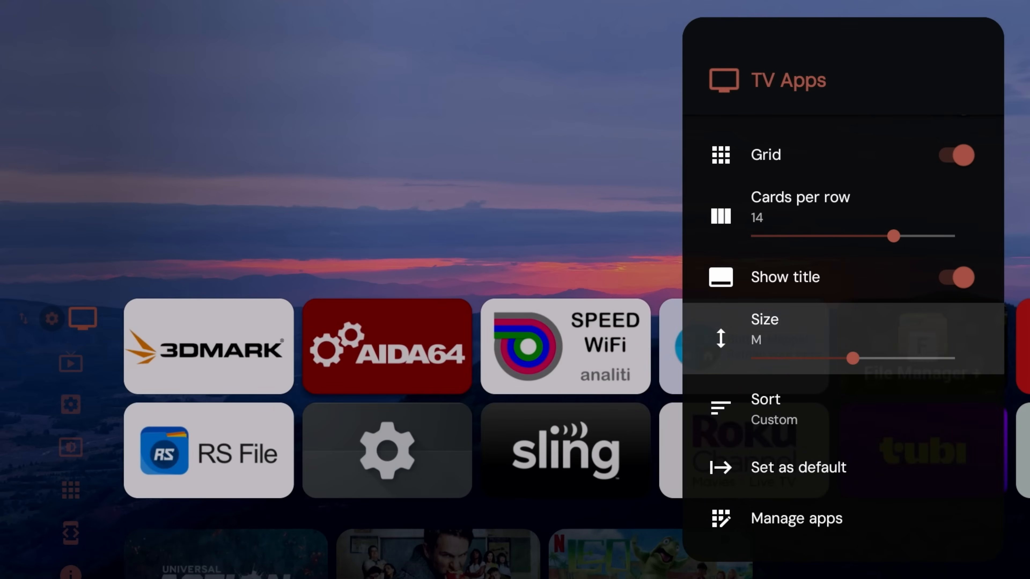
left_click(765, 399)
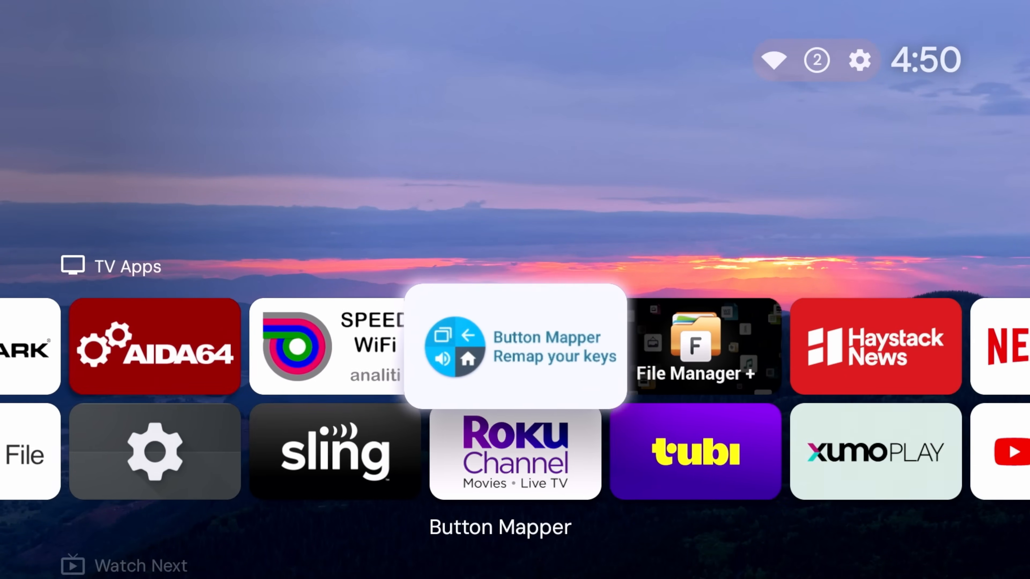
Make Watch Next a grid, then move down to the shortcut row with All apps and Edit categories.
scroll("right", 3)
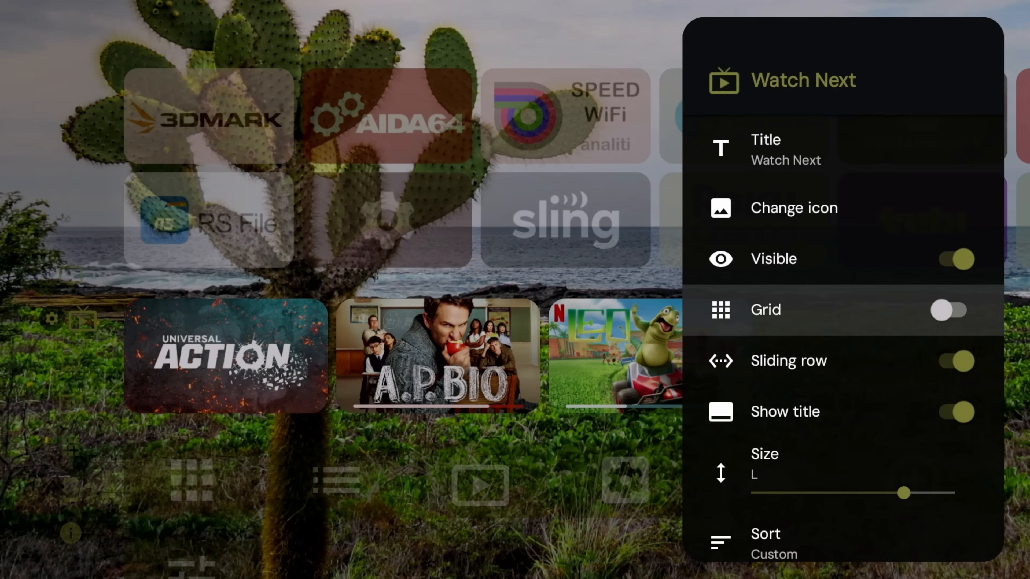
left_click(949, 310)
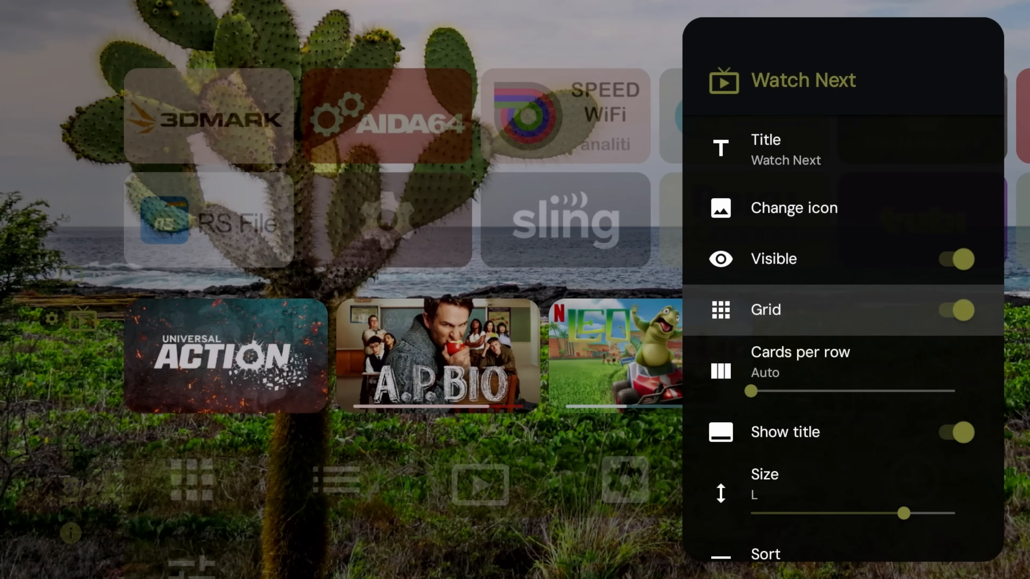
scroll("up", 3)
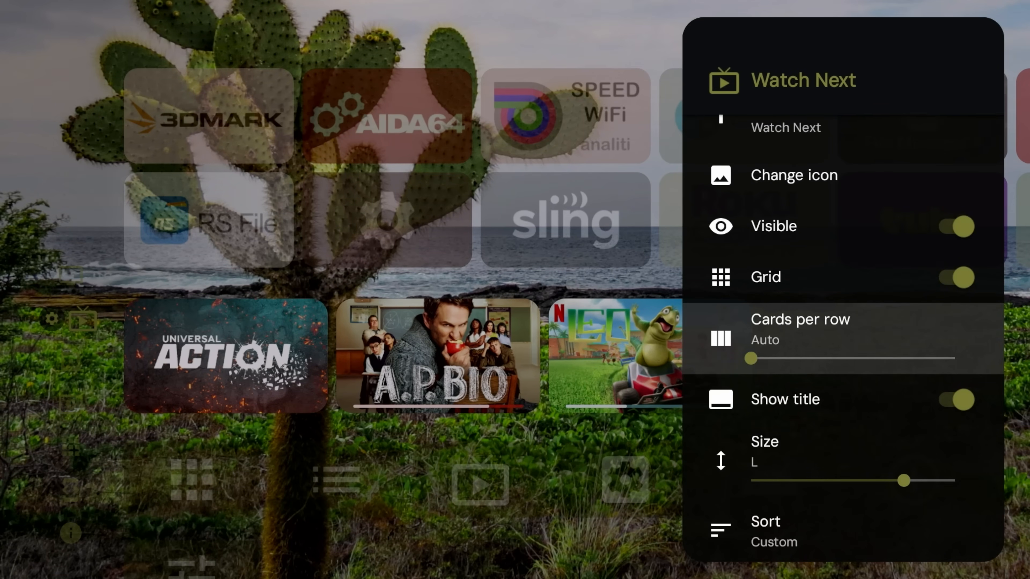
scroll("down", 3)
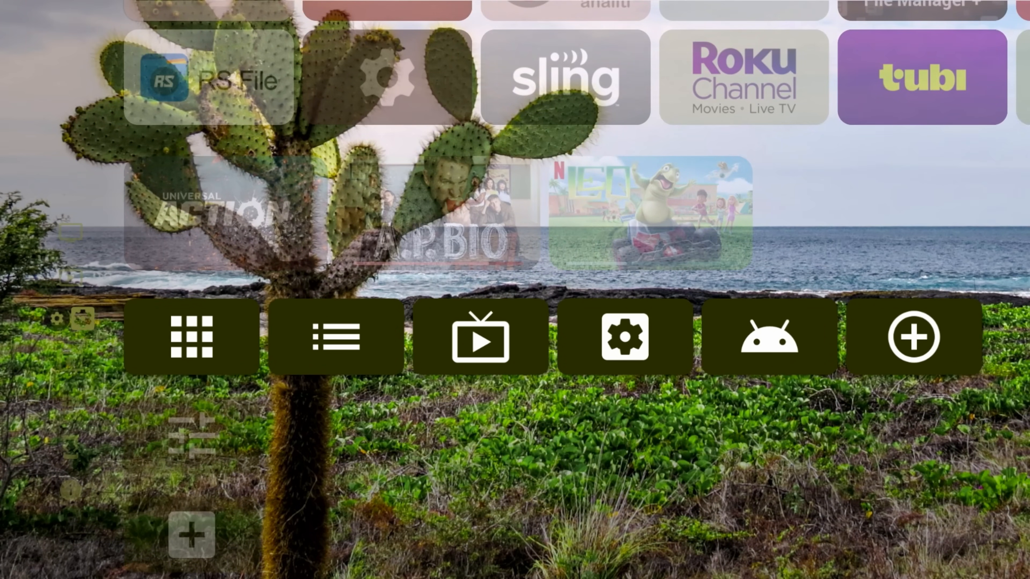
Return to the top of the home screen showing the TV Apps grid.
left_click(190, 337)
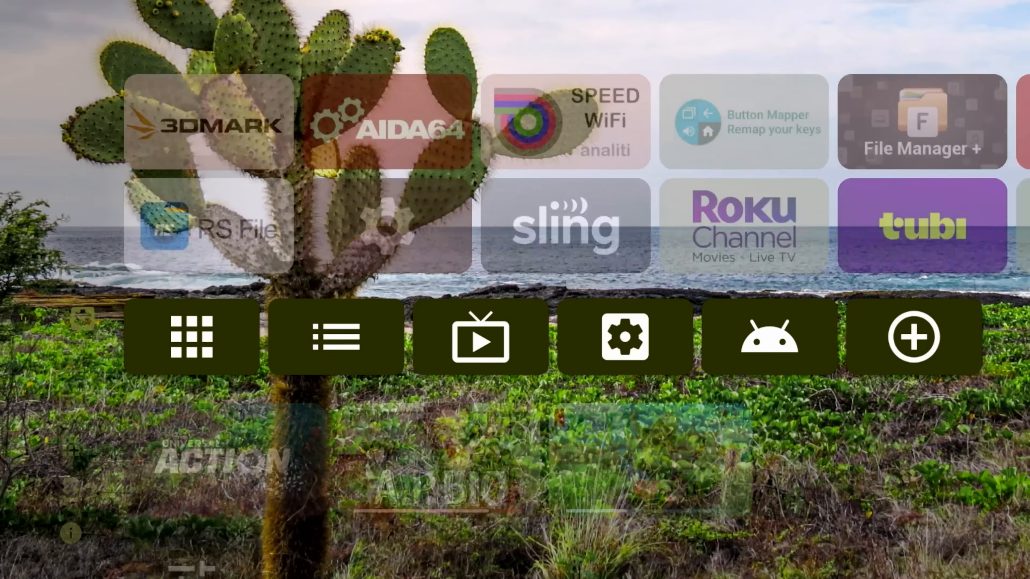
scroll("down", 3)
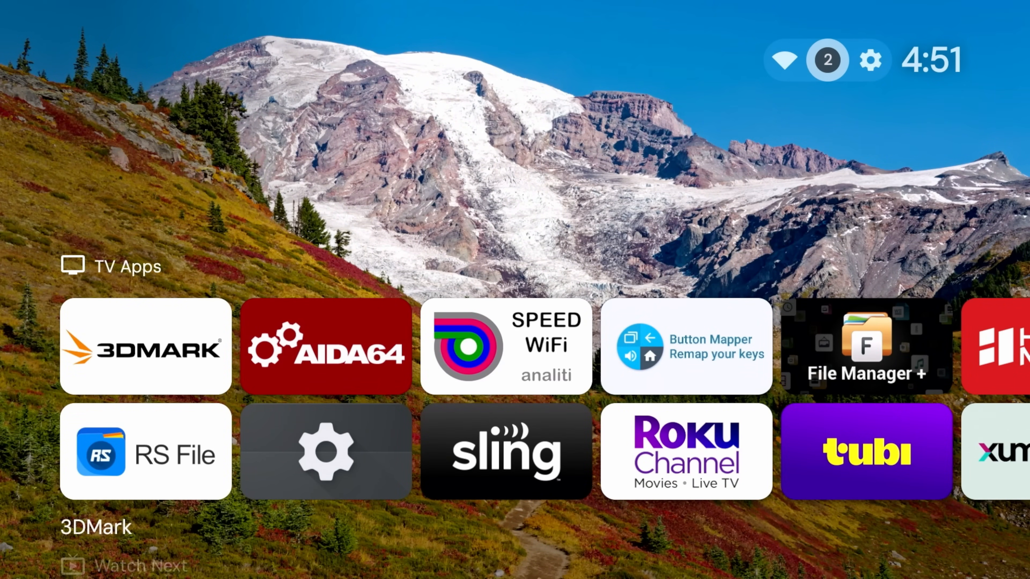
From the status-bar gear, browse Edit channels, then reach Projectivy Launcher settings.
left_click(827, 60)
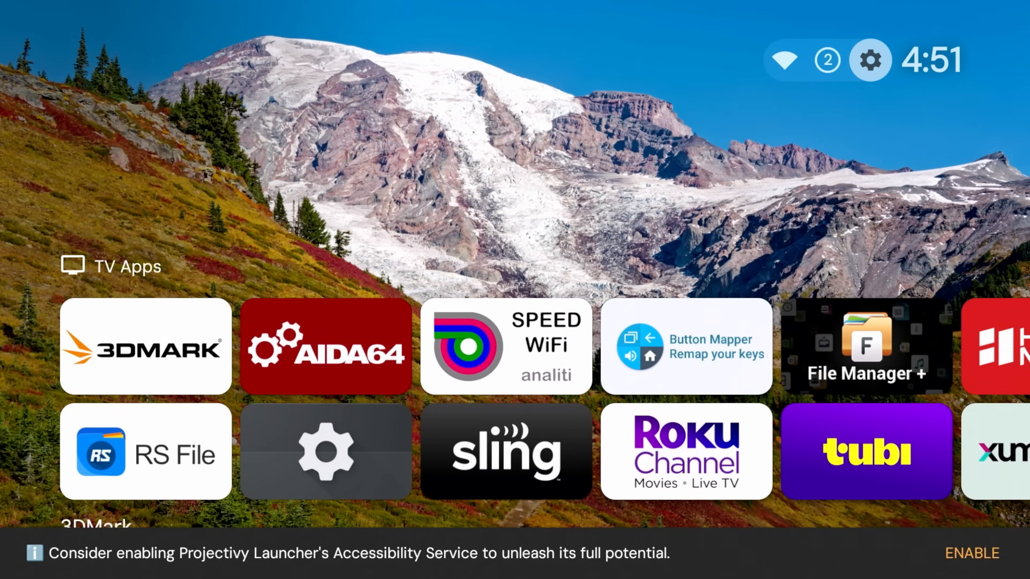
left_click(869, 59)
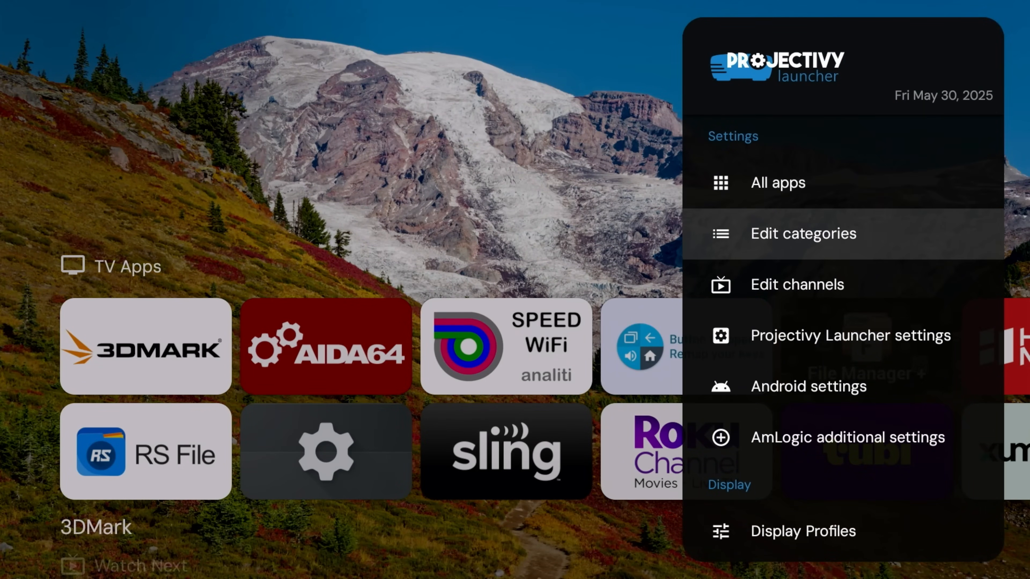
left_click(778, 182)
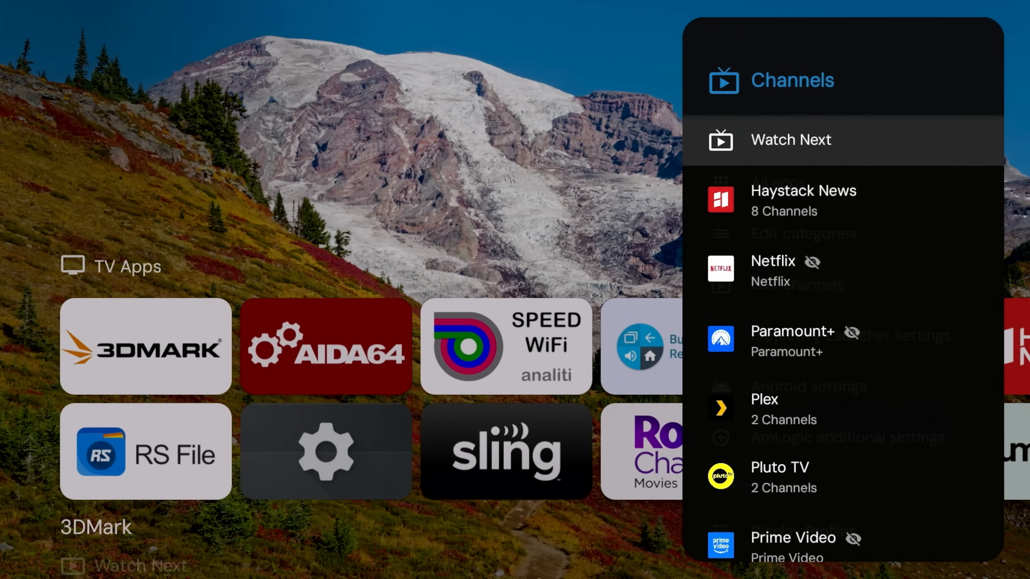
scroll("down", 3)
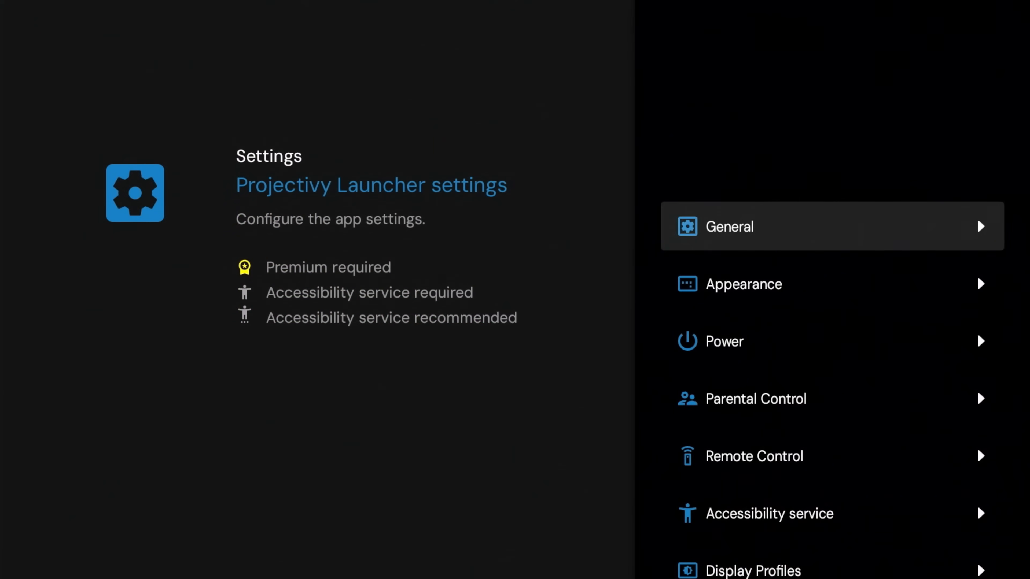
Review the General options, then the Power section's Autostart on boot setting.
left_click(729, 226)
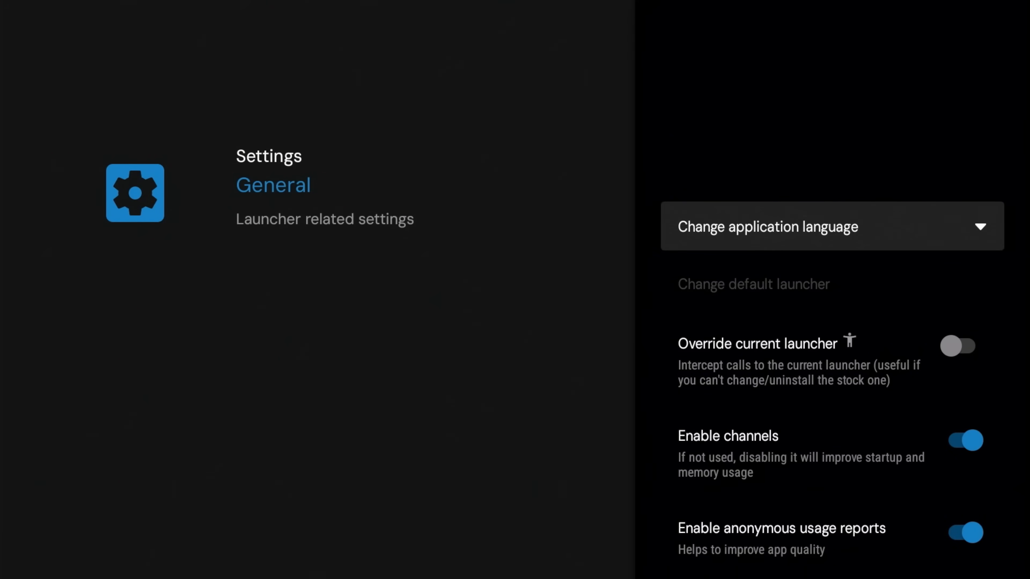
scroll("down", 3)
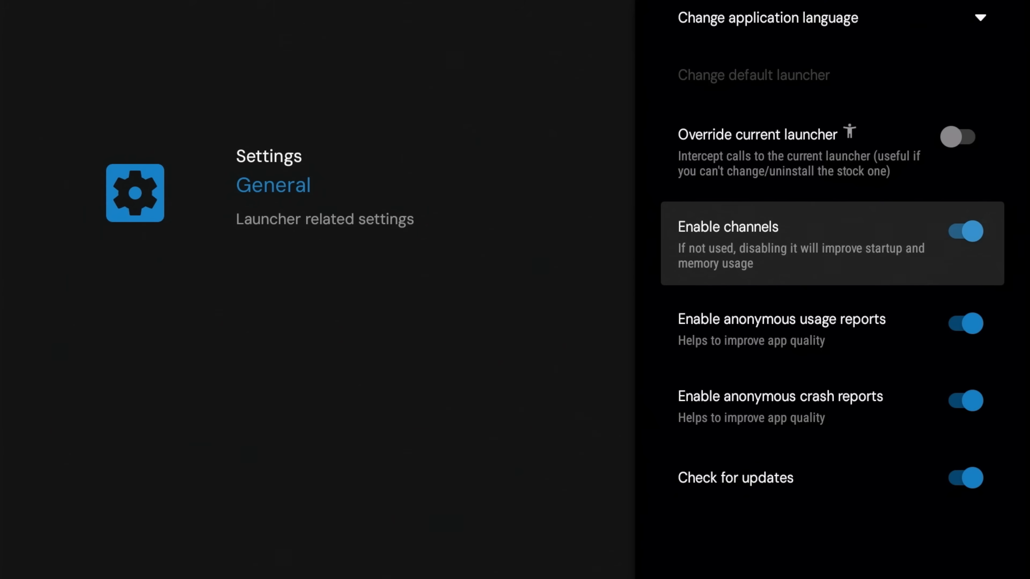
key("Back")
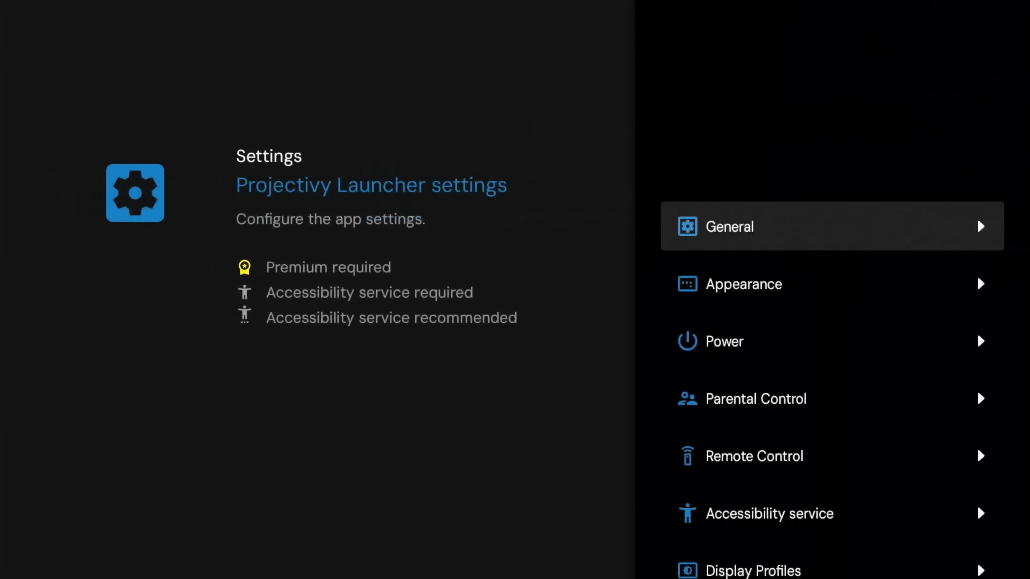
left_click(726, 342)
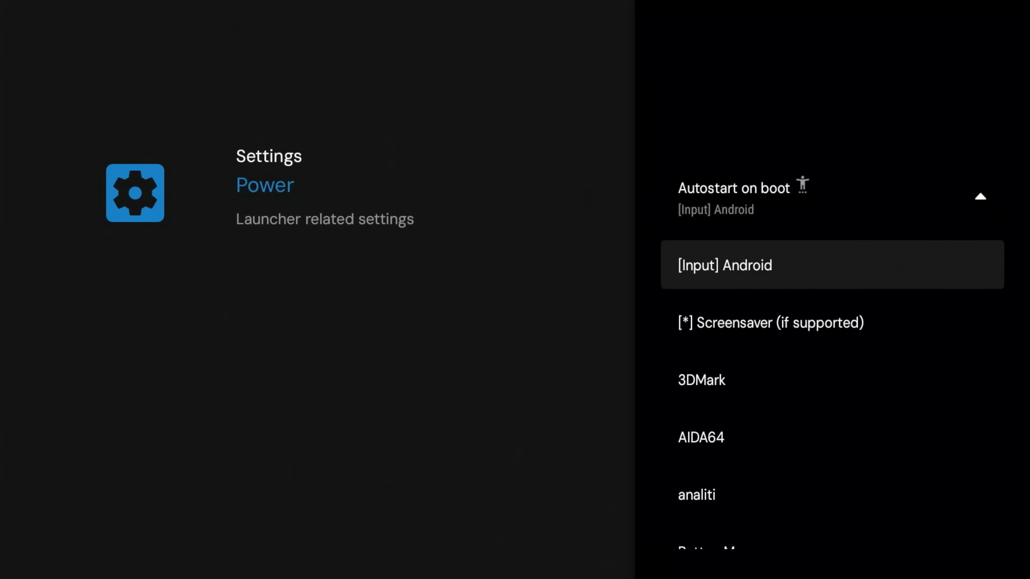
left_click(724, 266)
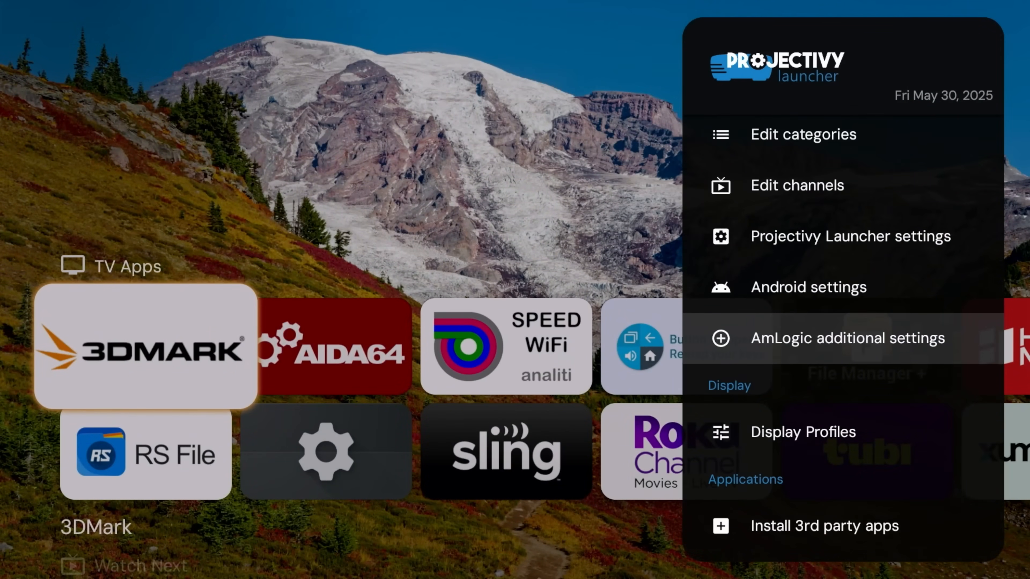
Leave settings for the home screen and scroll through the side menu.
scroll("down", 3)
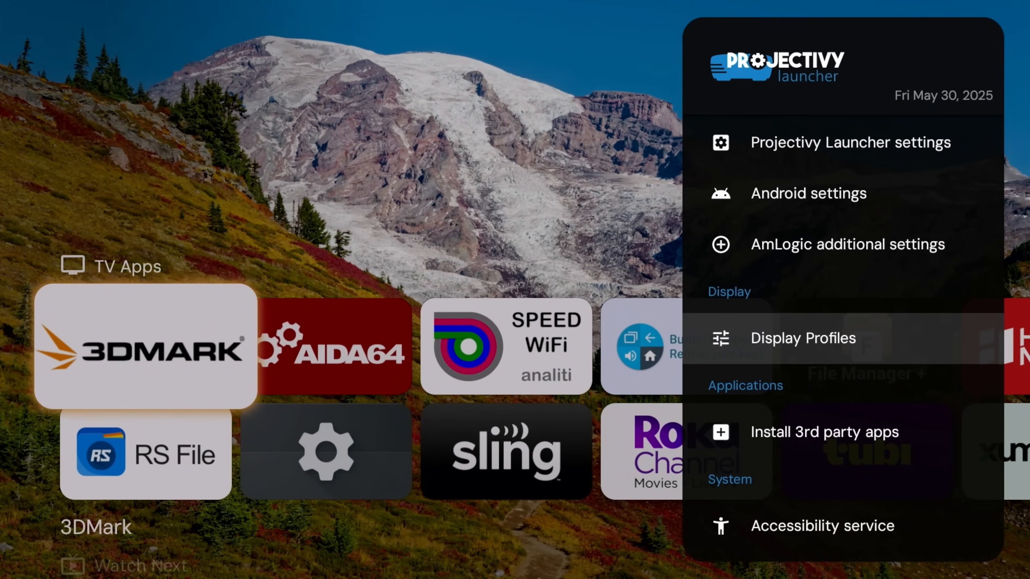
scroll("down", 3)
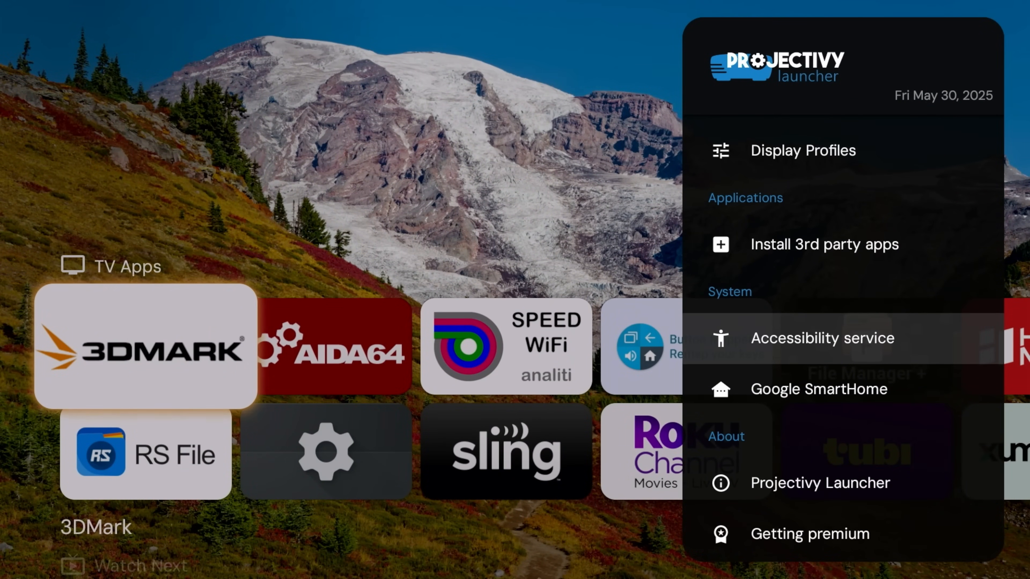
scroll("down", 3)
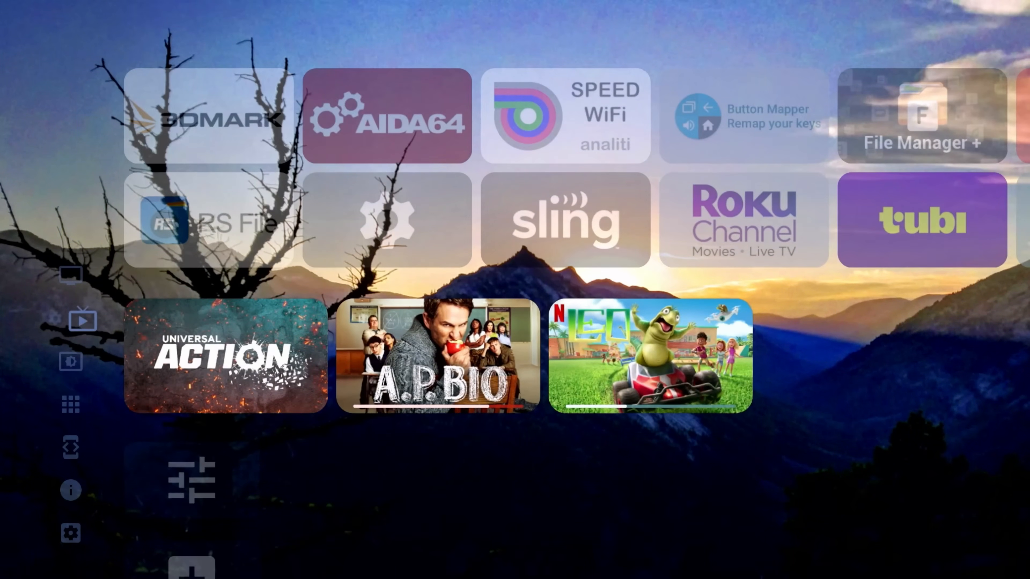
Move down past Watch Next to the bottom shortcut row and create a new category.
scroll("down", 3)
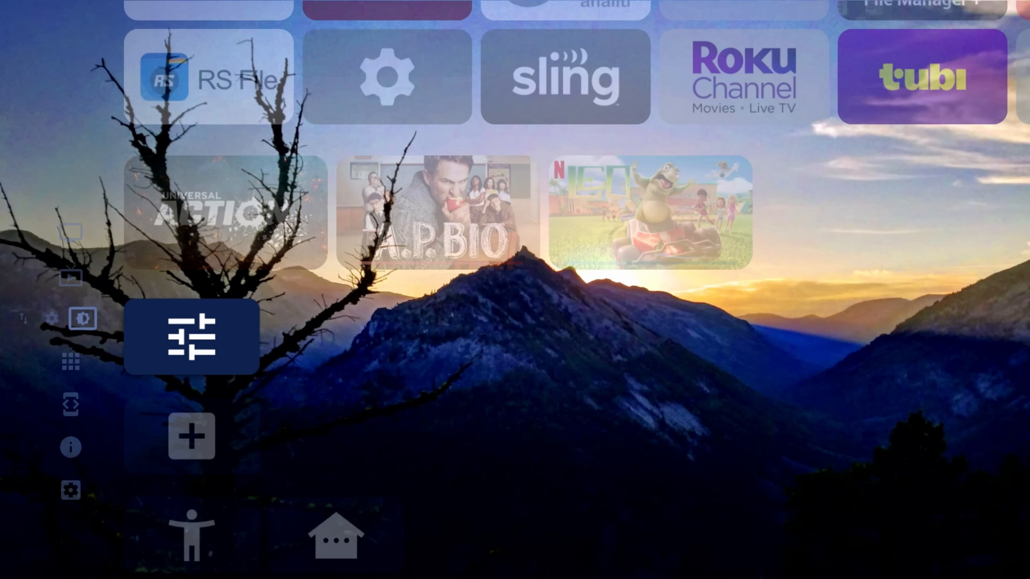
scroll("down", 3)
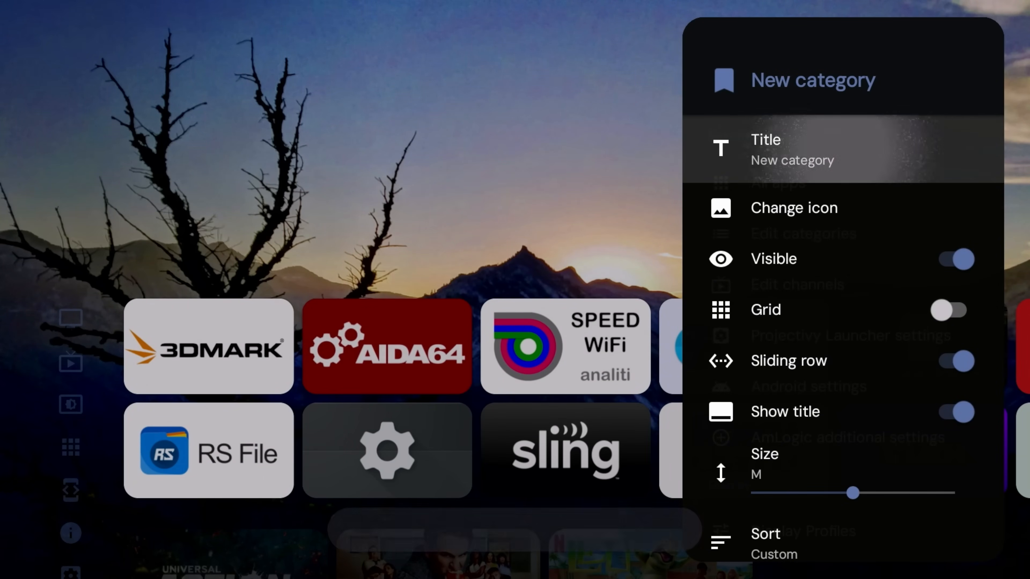
Name the new category 'stuff' and save it.
left_click(788, 149)
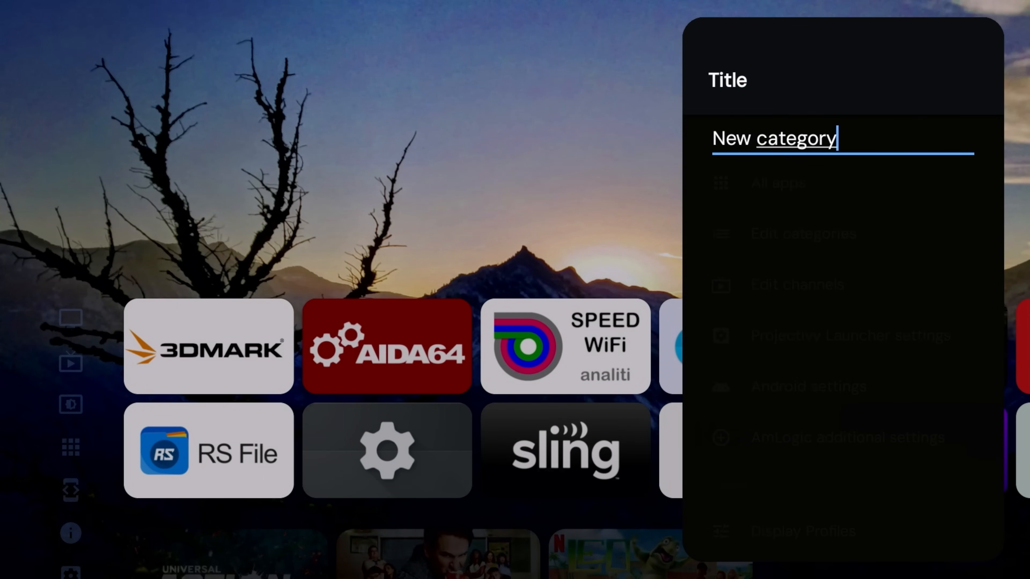
left_click(775, 138)
type("st")
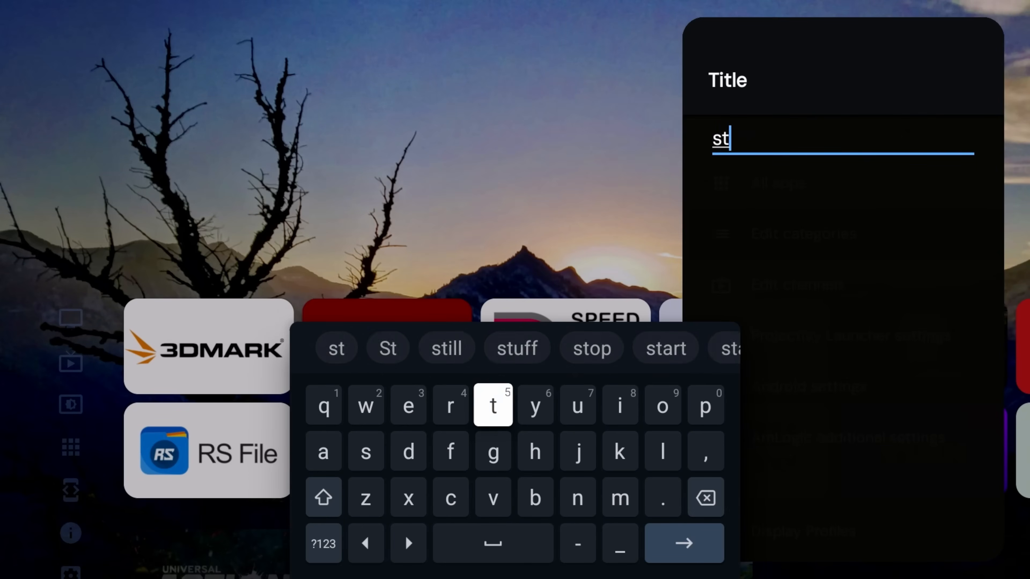
left_click(516, 348)
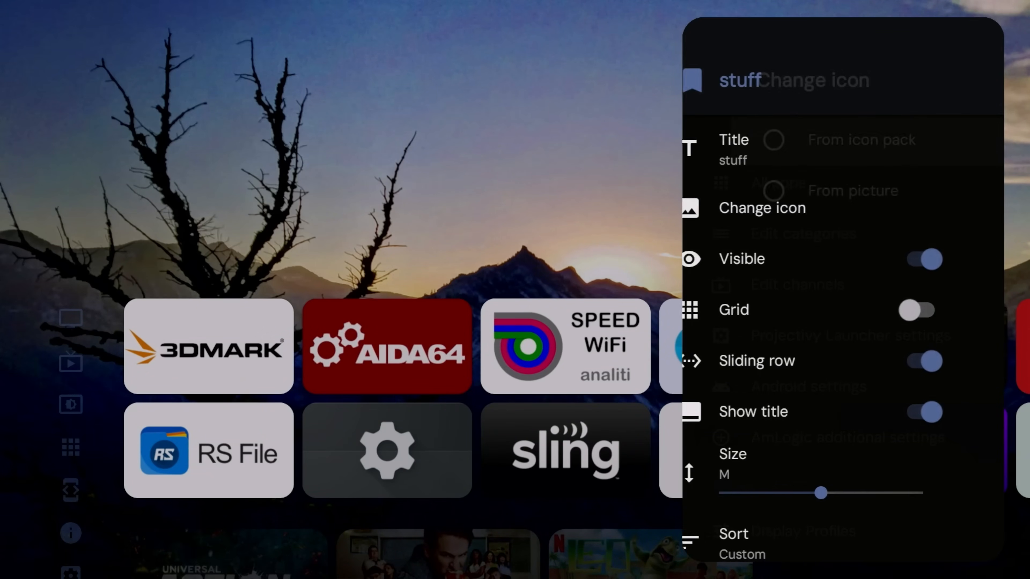
left_click(761, 208)
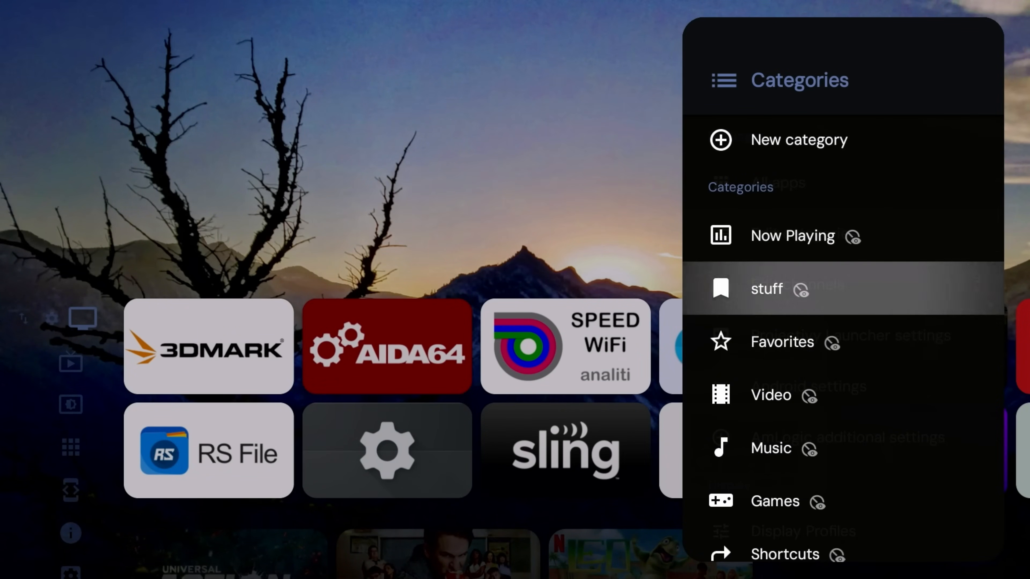
Switch the stuff category's Visible toggle on from its settings.
left_click(767, 289)
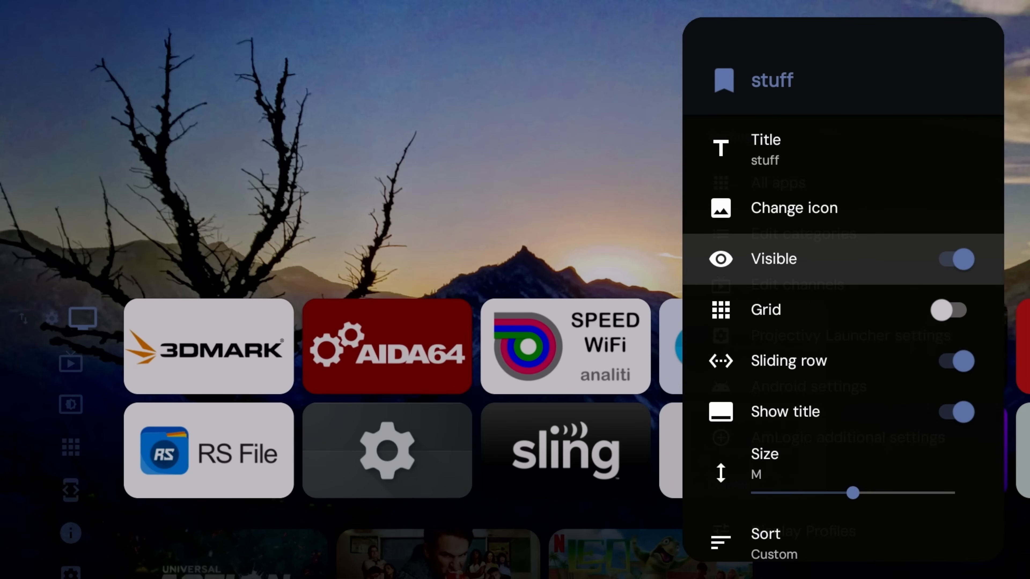
left_click(954, 259)
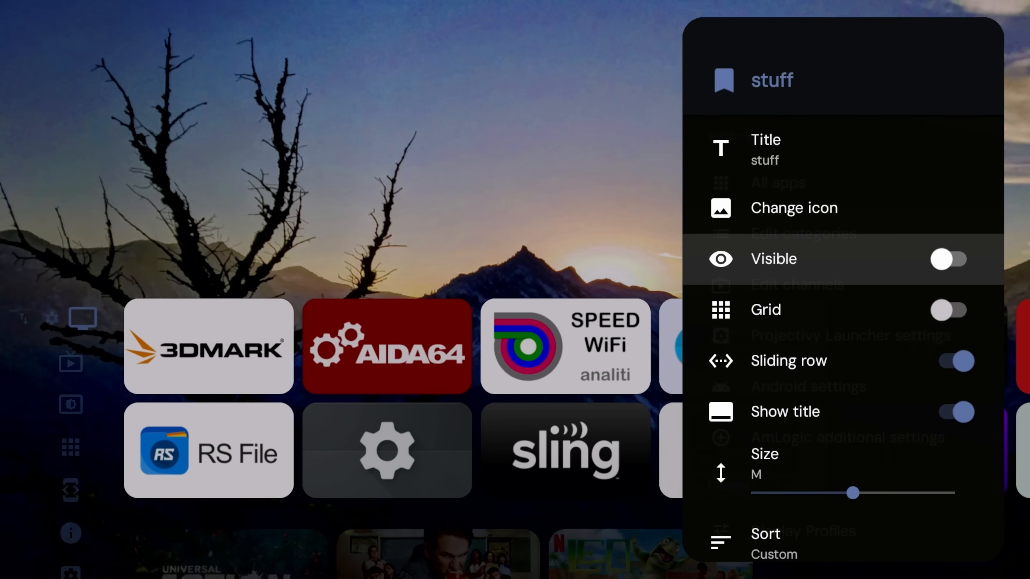
left_click(948, 259)
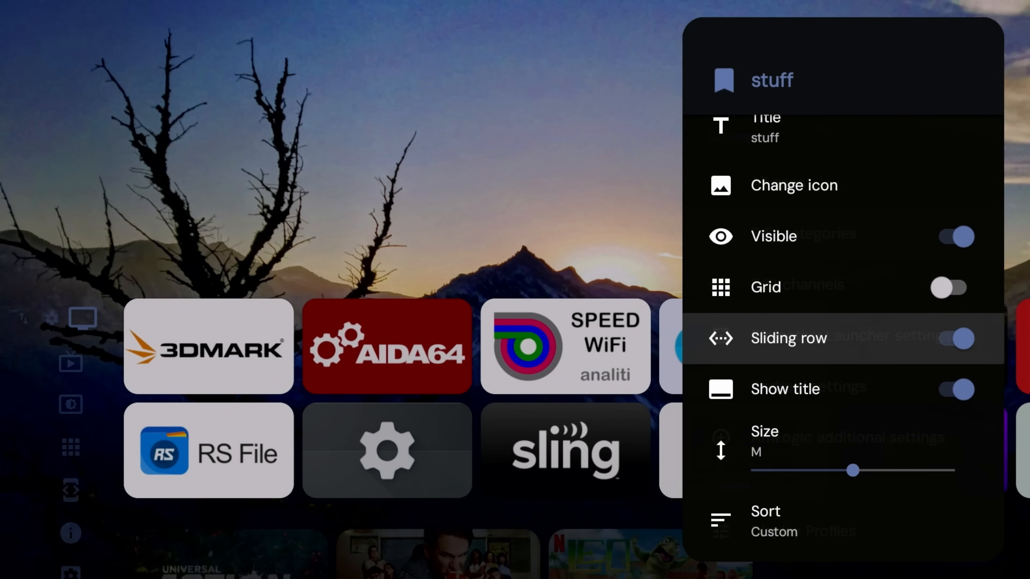
scroll("down", 3)
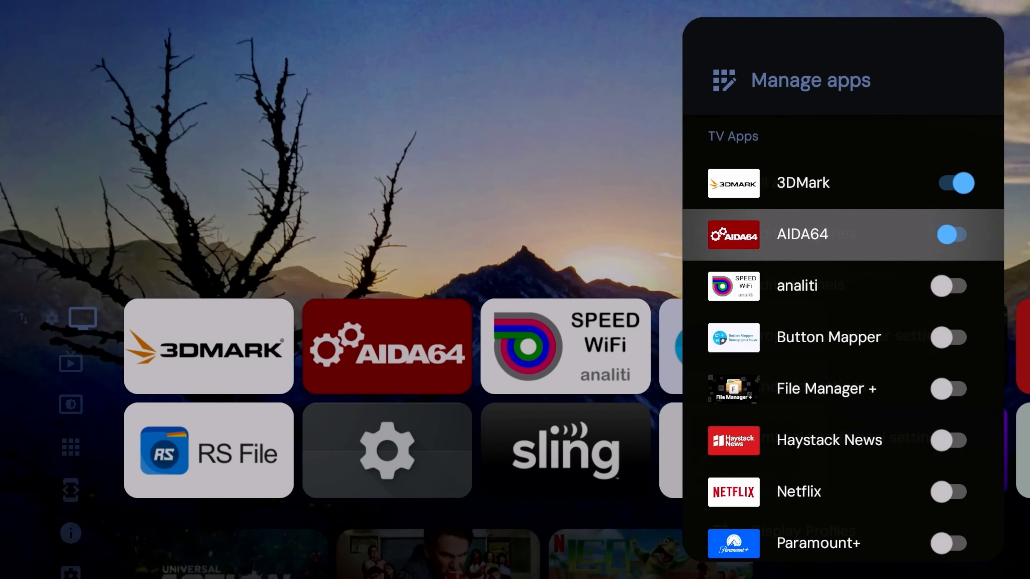
Switch on 3DMark, AIDA64, analiti, Button Mapper and File Manager + for the stuff category.
left_click(949, 286)
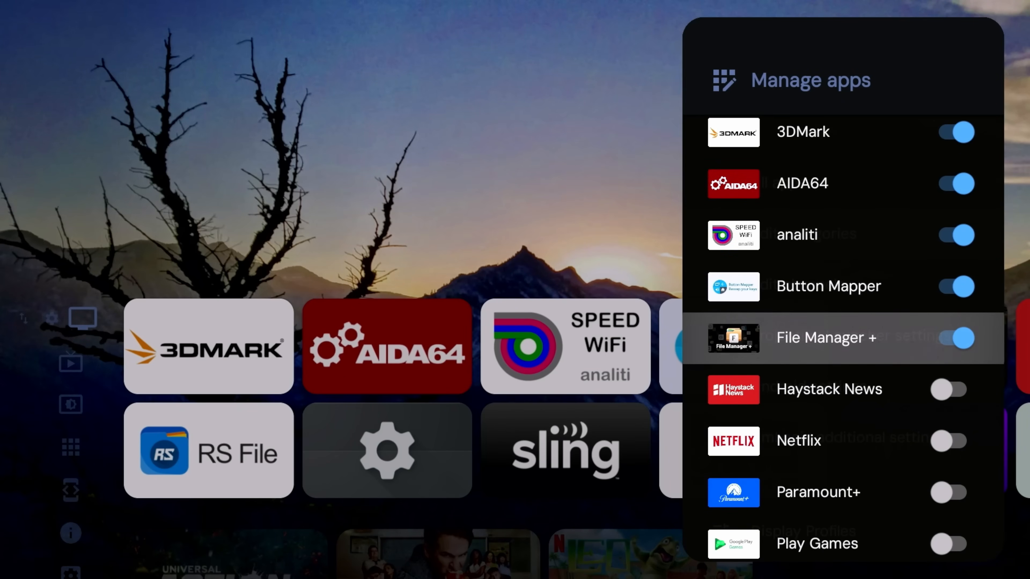
scroll("down", 3)
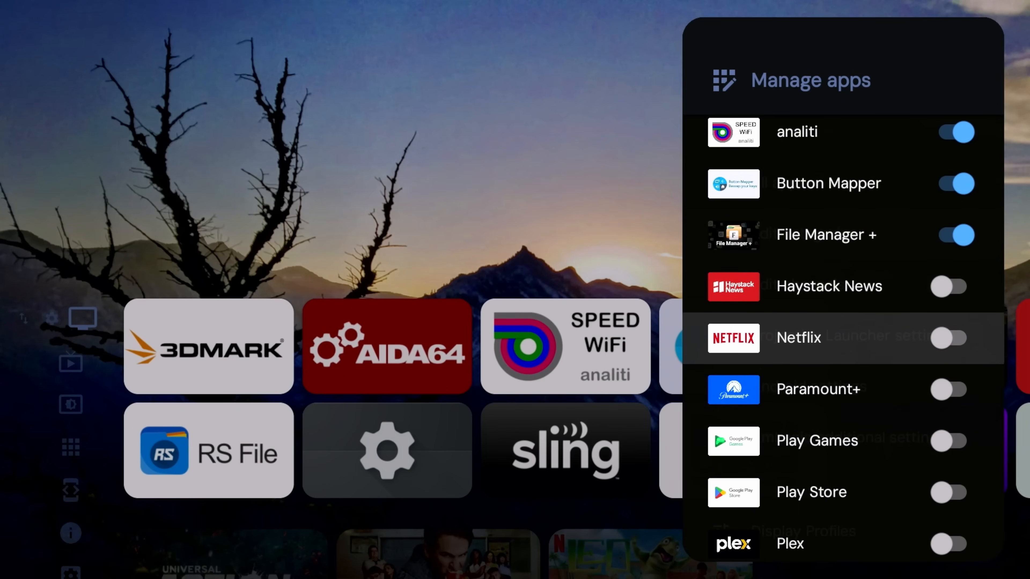
scroll("down", 3)
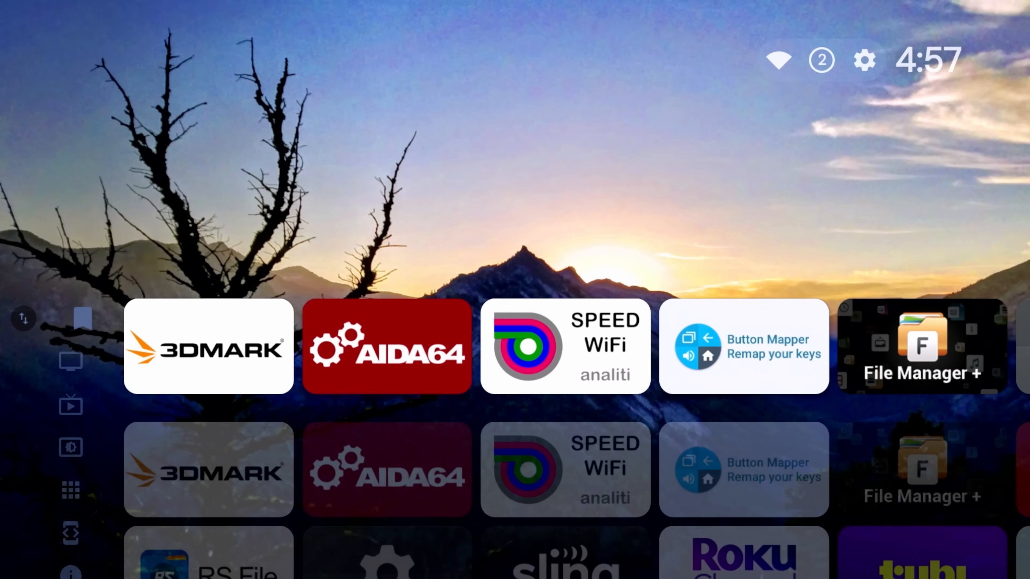
Scroll the home rows back to the top and bring up the launcher settings via the gear icon.
scroll("down", 3)
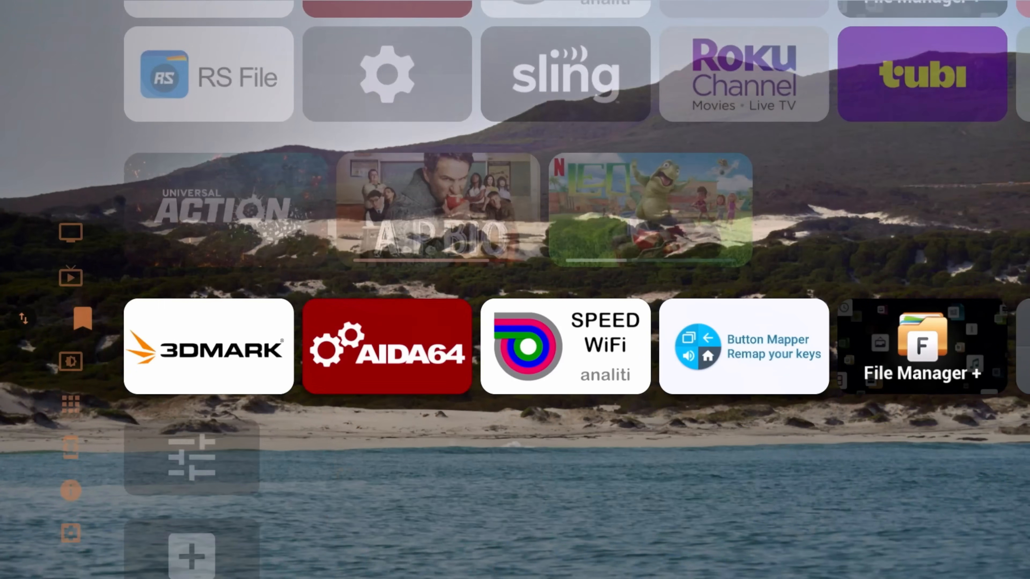
scroll("down", 3)
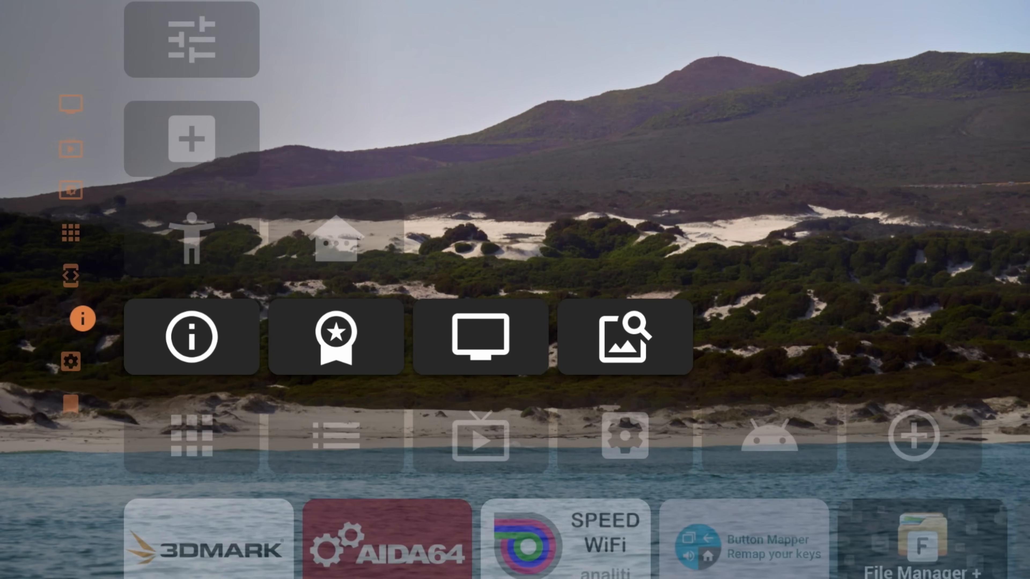
scroll("up", 3)
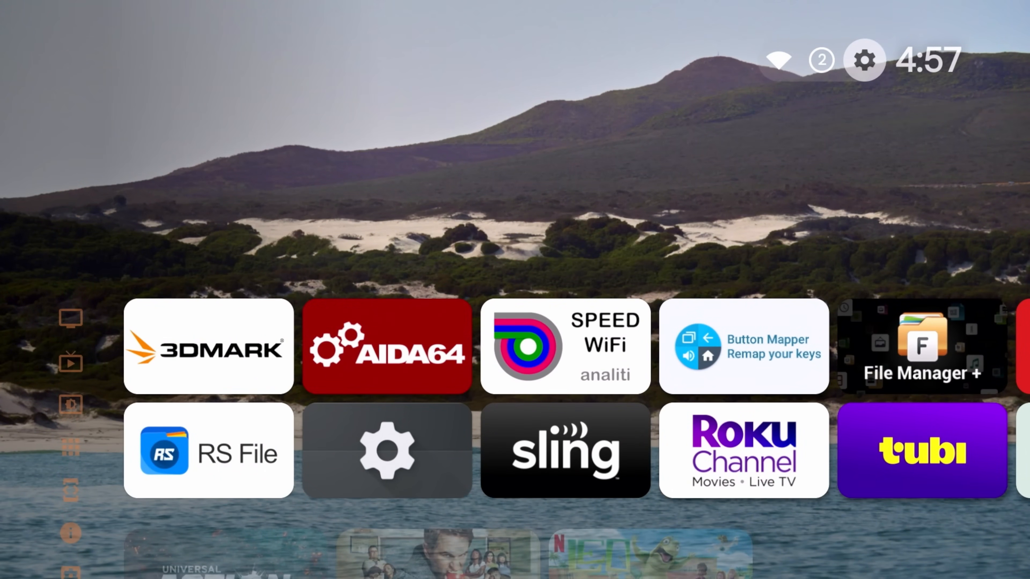
left_click(864, 59)
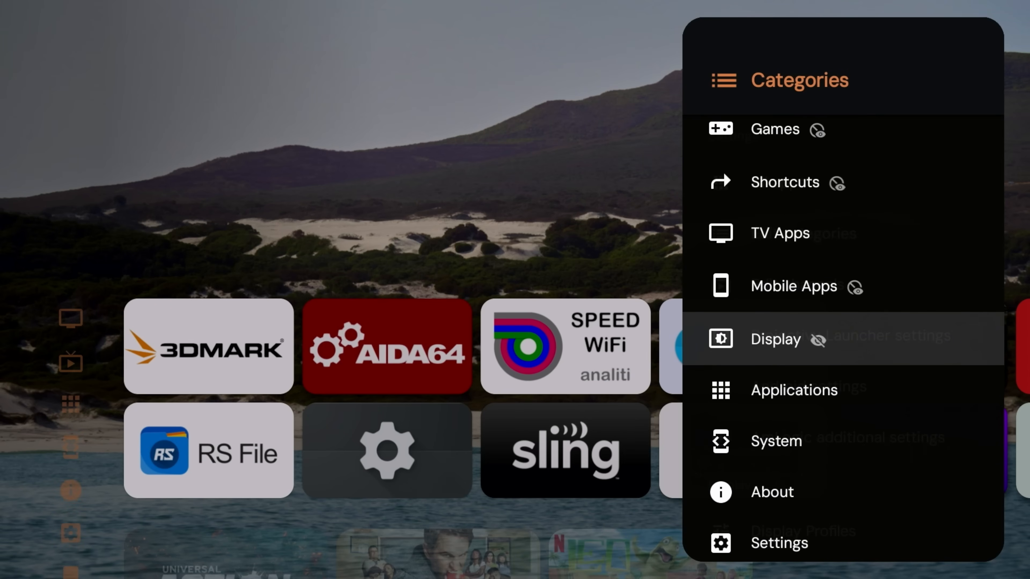
Hide the About category by switching its Visible toggle off.
scroll("down", 3)
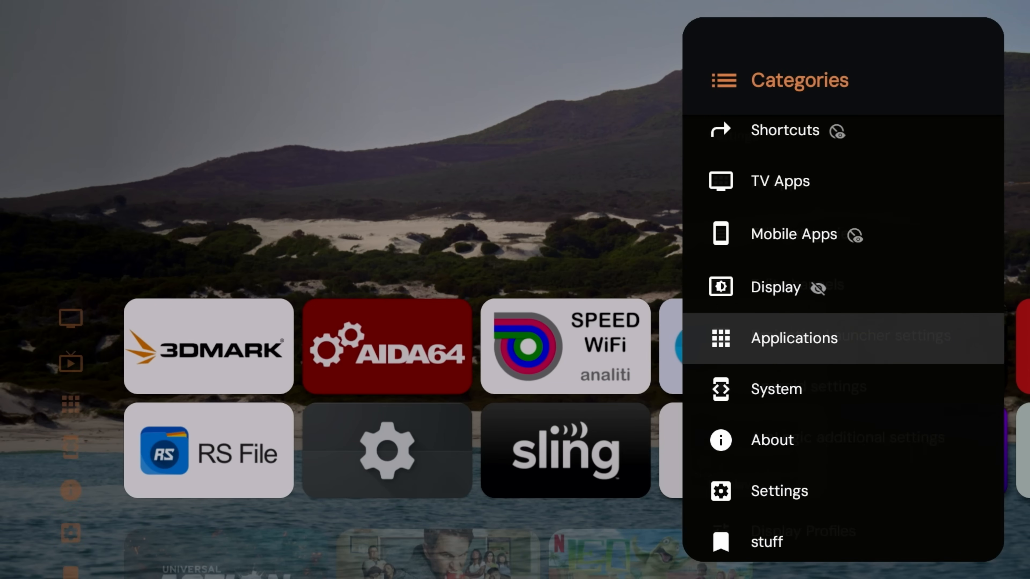
scroll("down", 3)
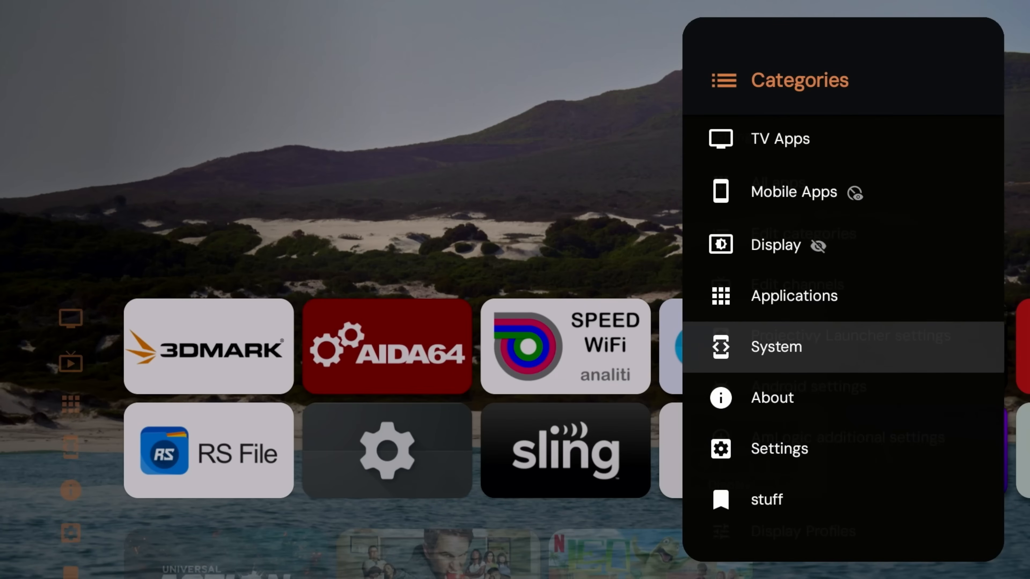
left_click(772, 397)
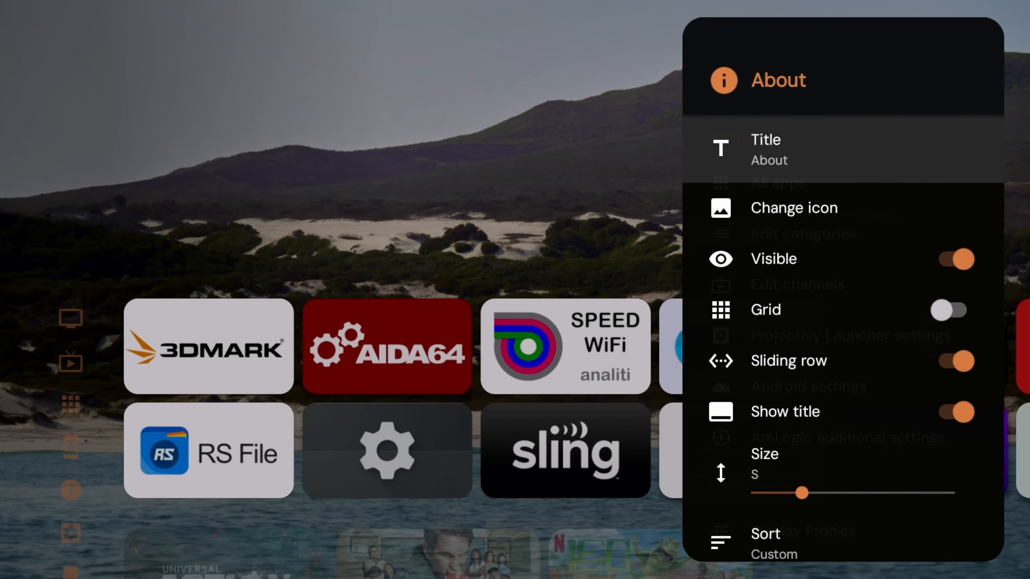
left_click(948, 259)
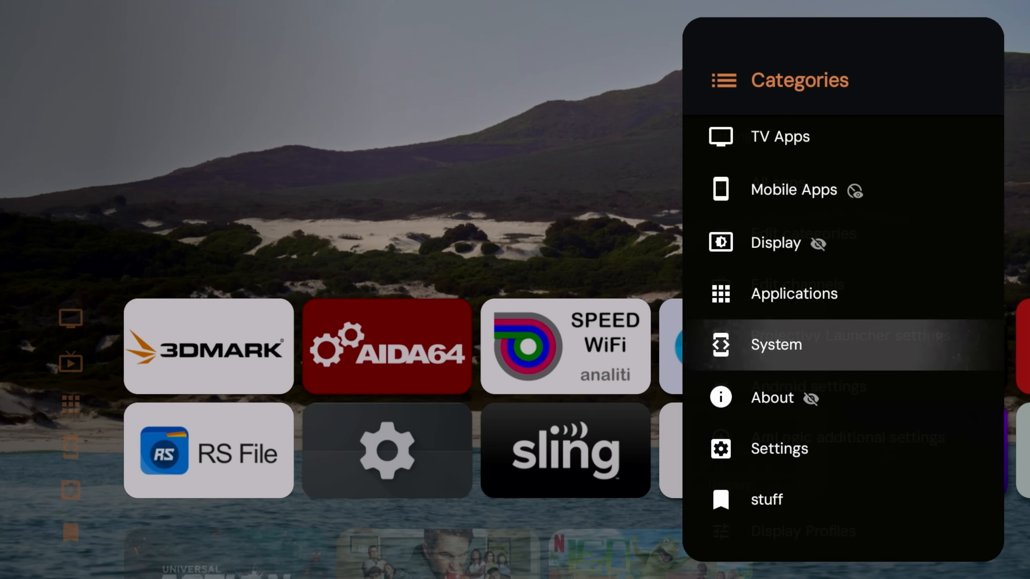
Hide the System category by switching its Visible toggle off.
left_click(776, 344)
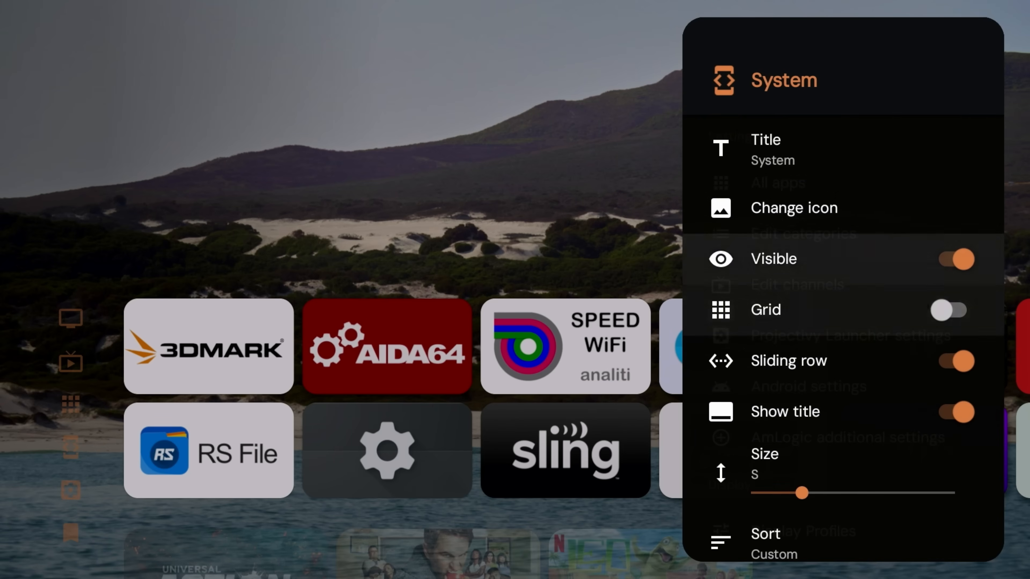
left_click(948, 258)
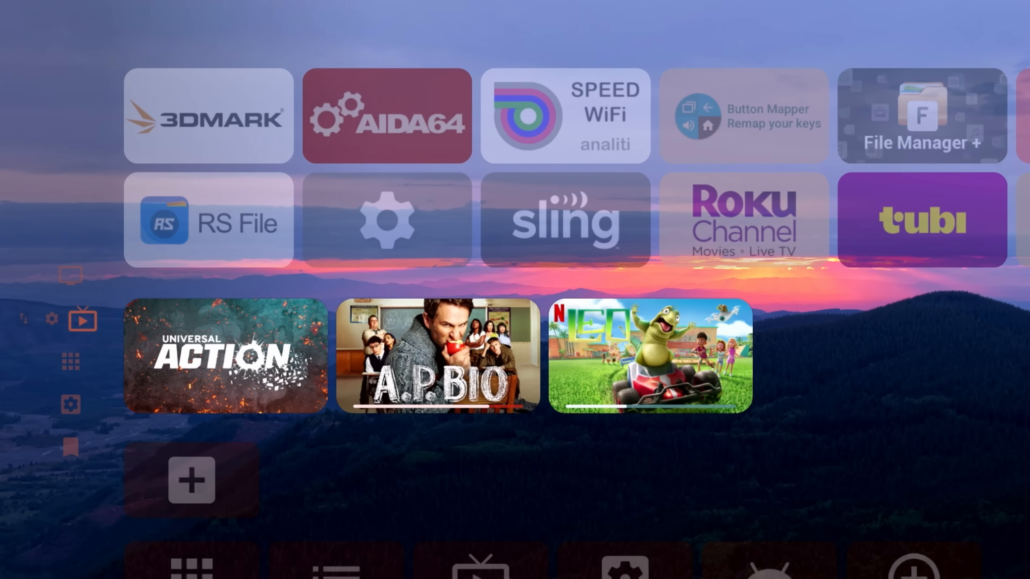
scroll("down", 3)
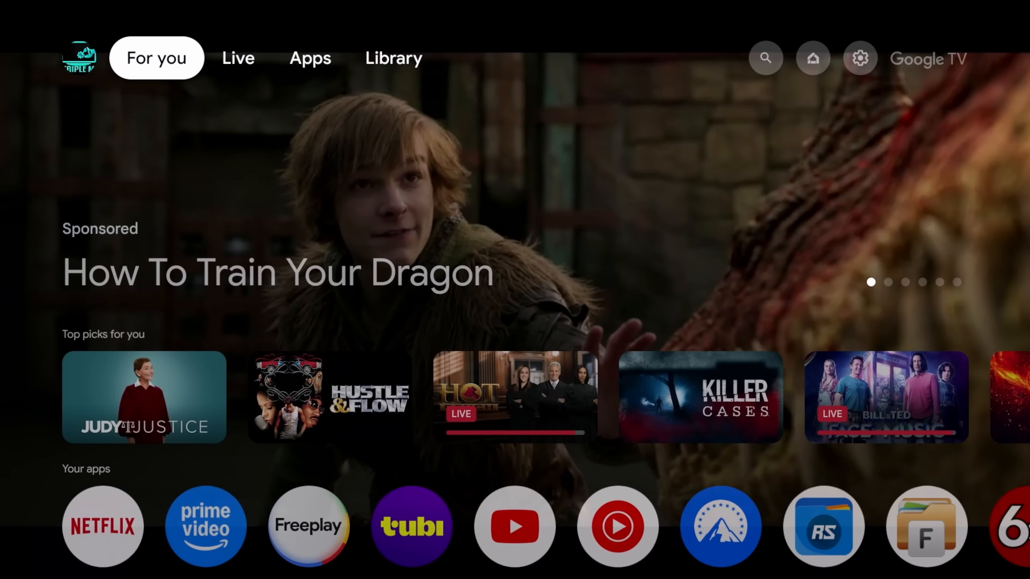
scroll("down", 3)
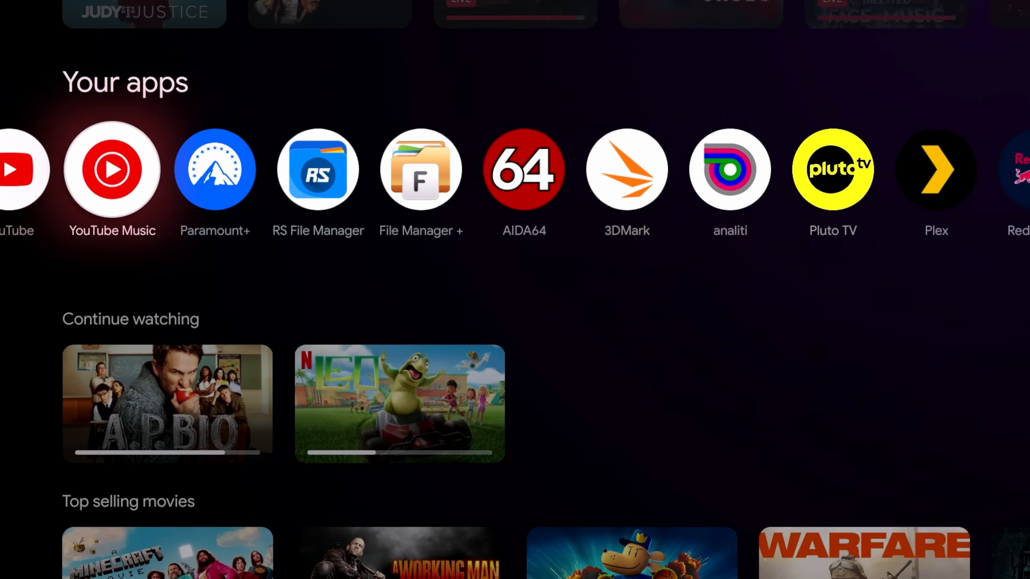
scroll("right", 3)
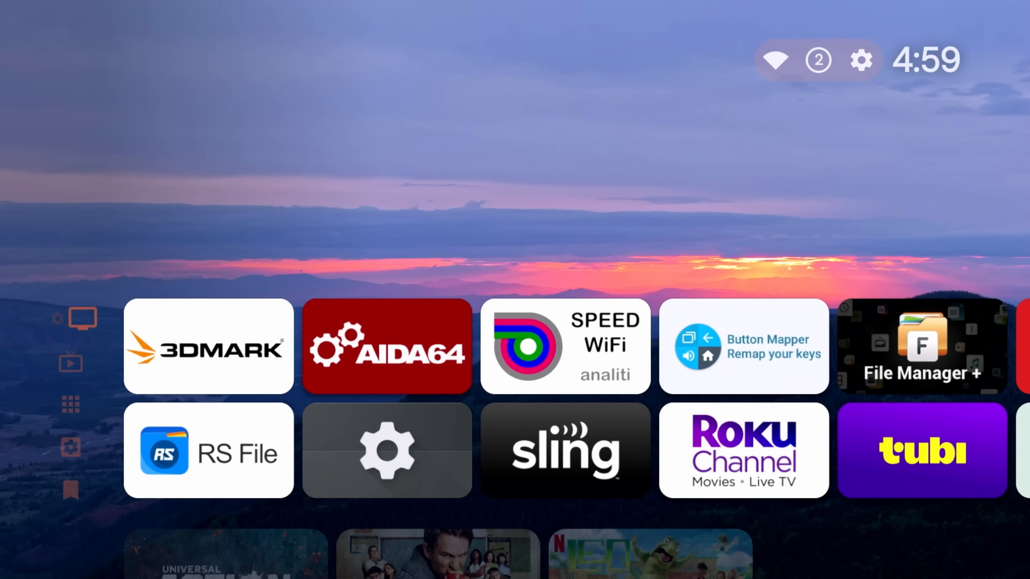
scroll("down", 3)
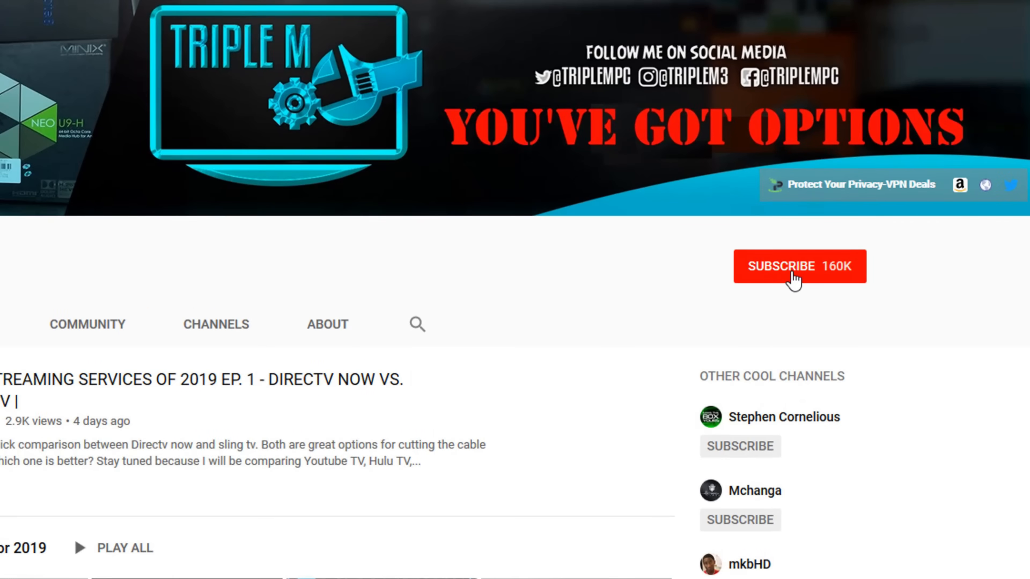
left_click(799, 266)
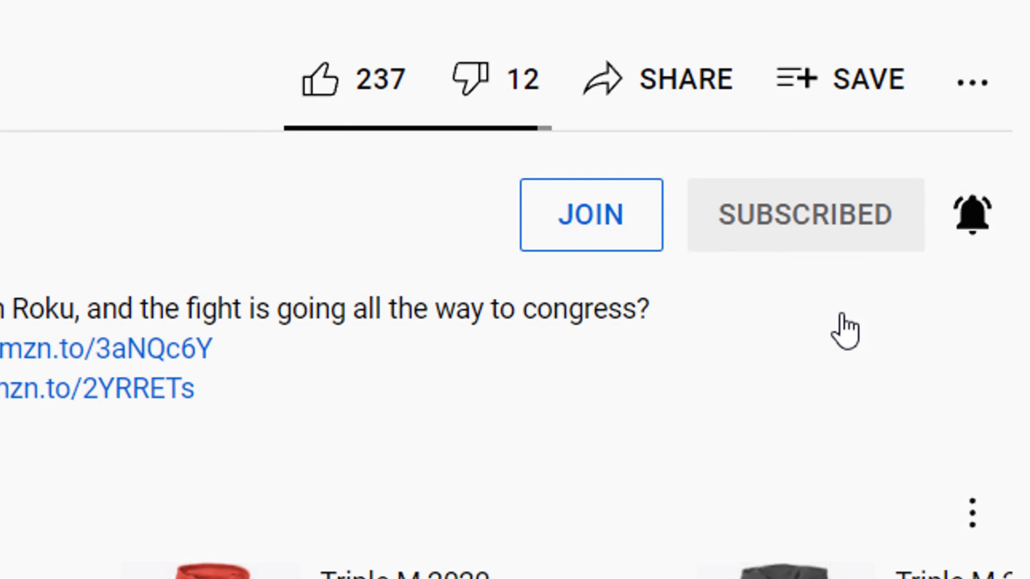